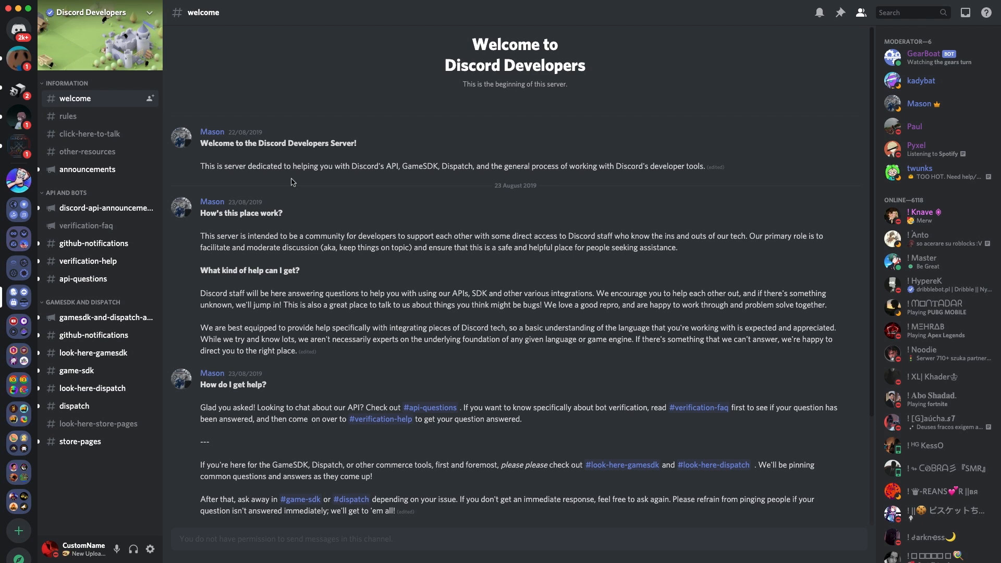
- Open #verification-faq in Discord Developers and scroll back through the earlier FAQ answers
{"action": "left_click", "coordinate": [87, 225]}
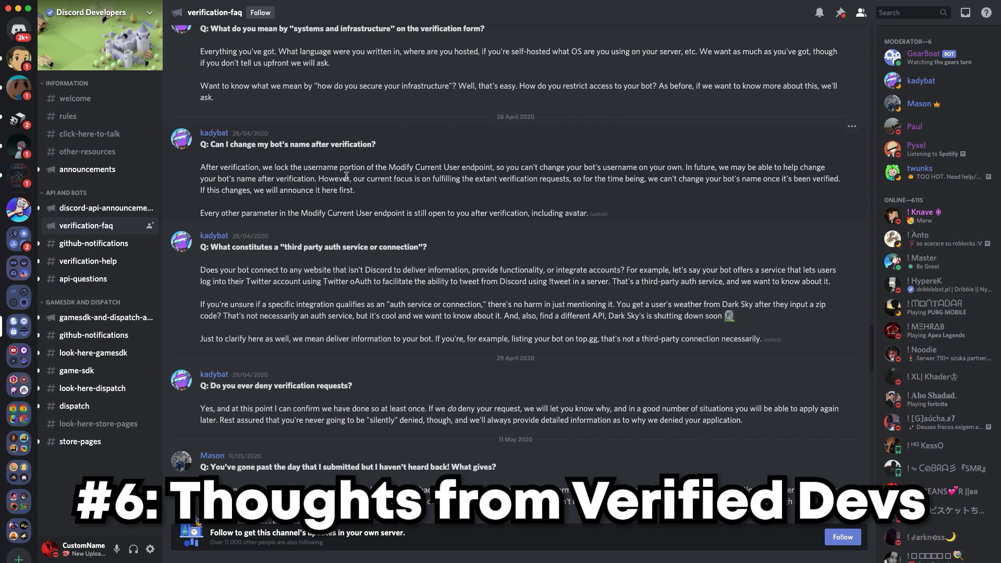
{"action": "scroll", "scroll_direction": "down", "scroll_amount": 3}
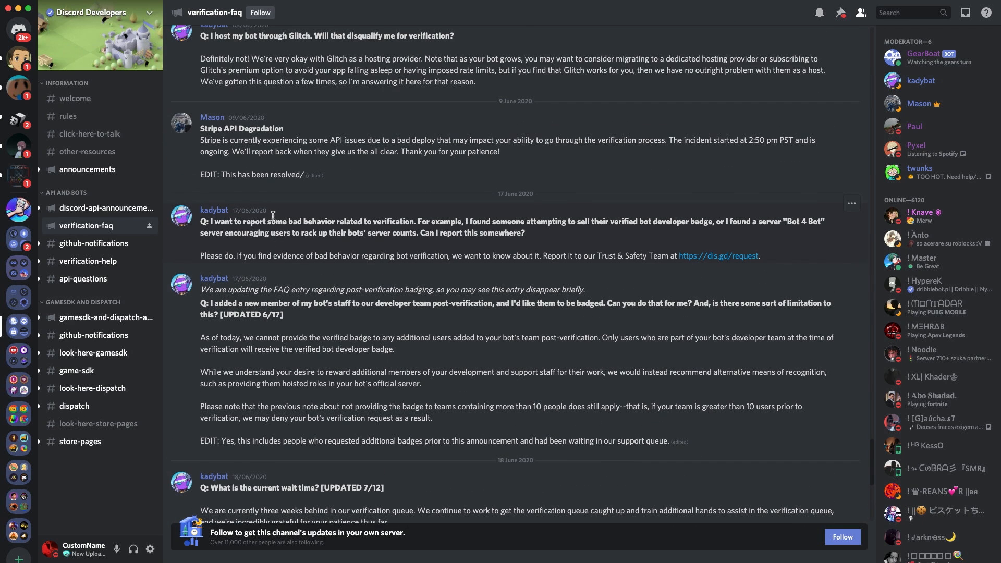
{"action": "scroll", "scroll_direction": "up", "scroll_amount": 3}
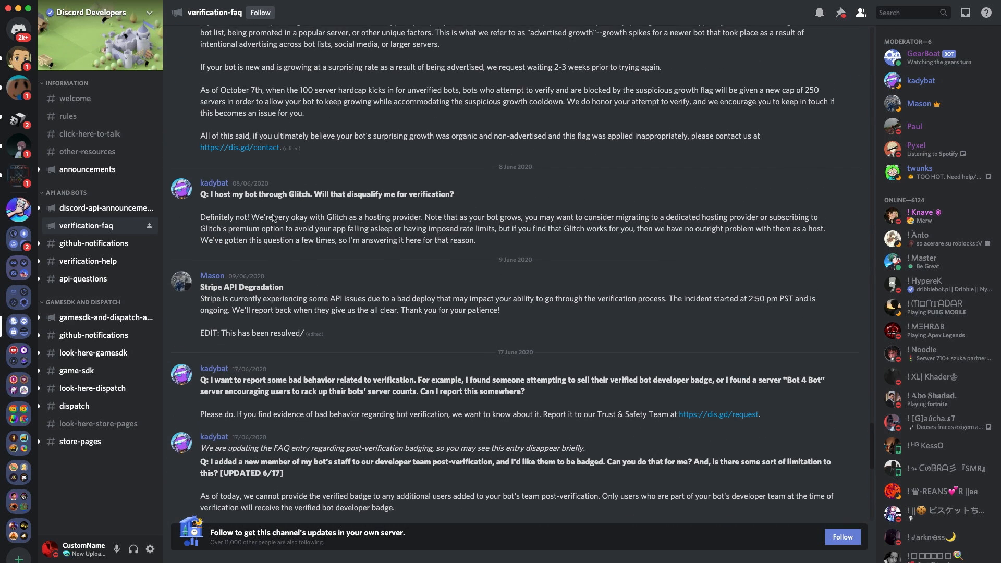
{"action": "scroll", "scroll_direction": "up", "scroll_amount": 3}
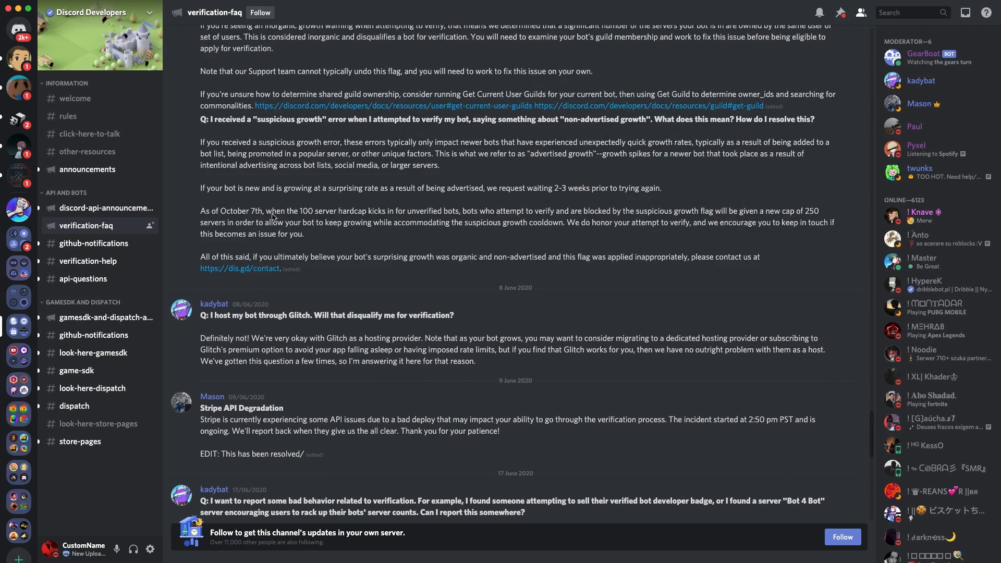
{"action": "scroll", "scroll_direction": "up", "scroll_amount": 3}
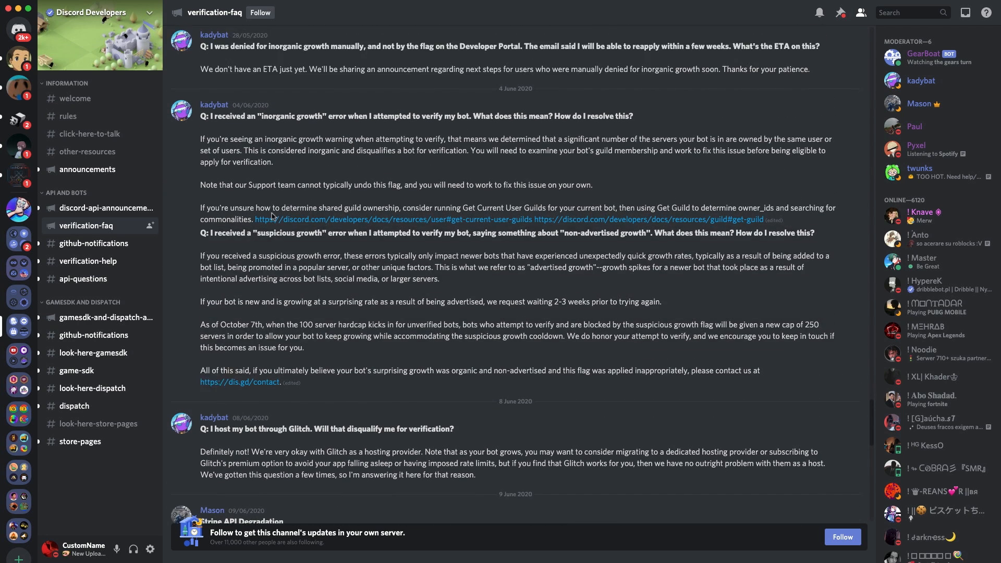
{"action": "scroll", "scroll_direction": "up", "scroll_amount": 3}
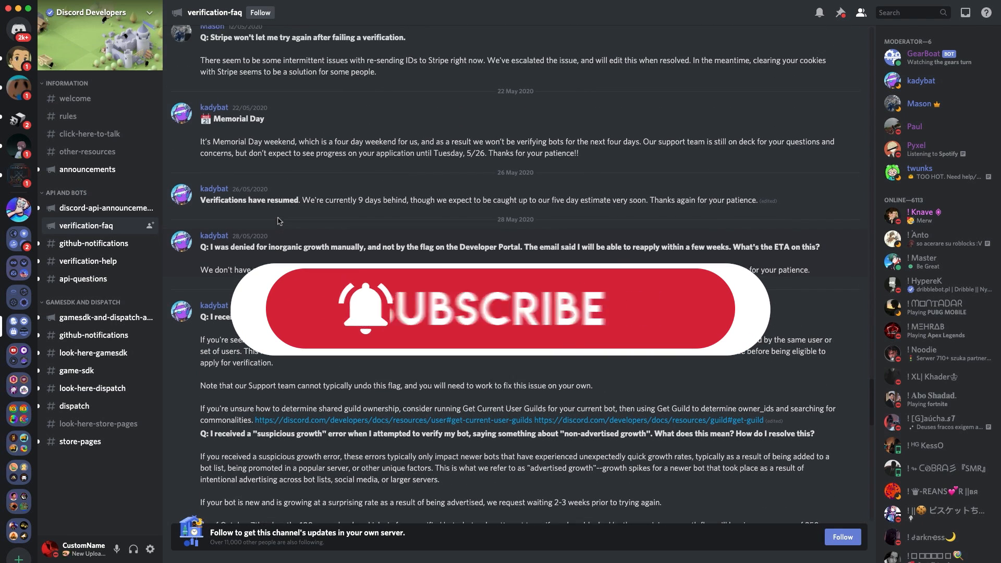
{"action": "scroll", "scroll_direction": "up", "scroll_amount": 3}
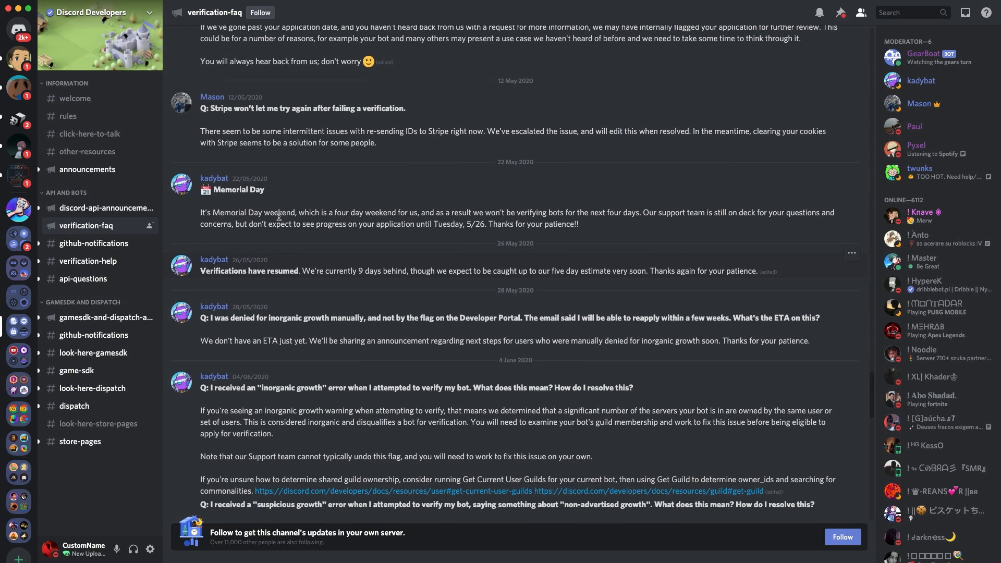
{"action": "scroll", "scroll_direction": "up", "scroll_amount": 3}
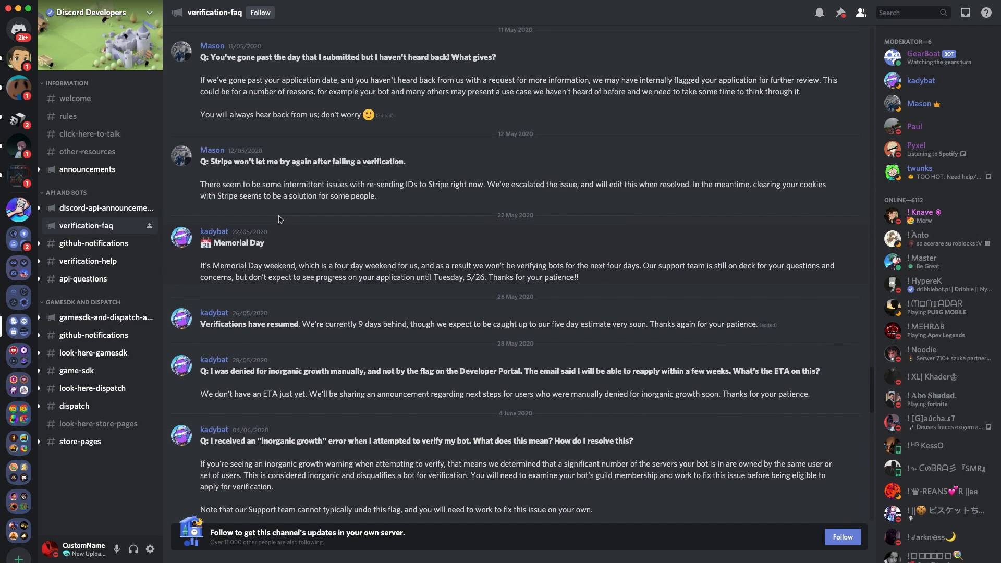
{"action": "scroll", "scroll_direction": "up", "scroll_amount": 3}
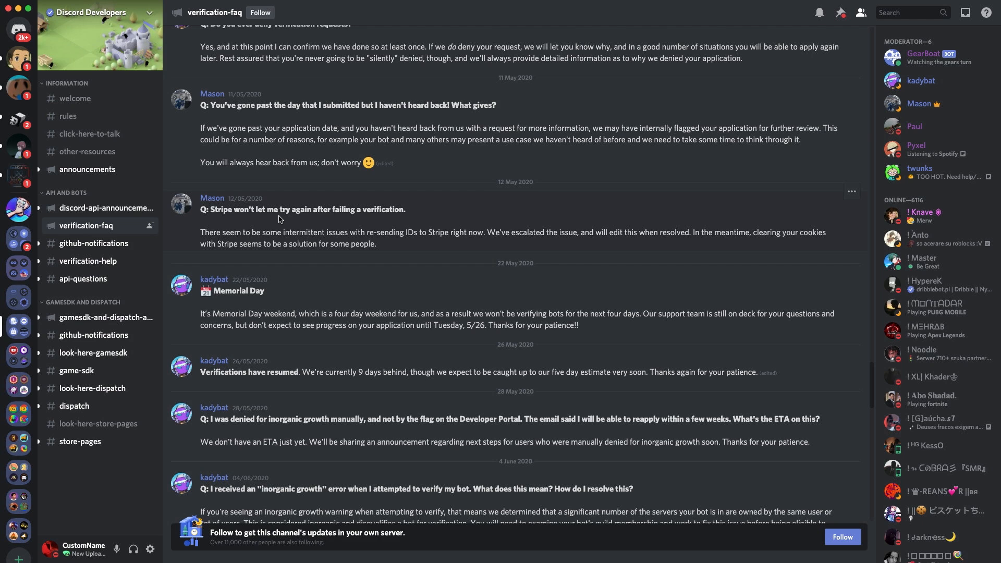
{"action": "scroll", "scroll_direction": "up", "scroll_amount": 3}
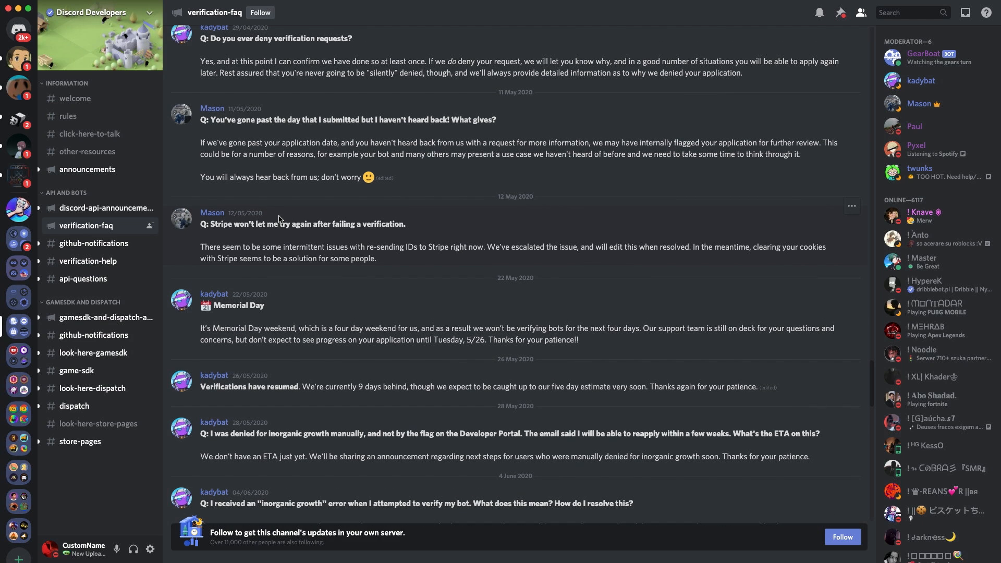
{"action": "scroll", "scroll_direction": "up", "scroll_amount": 3}
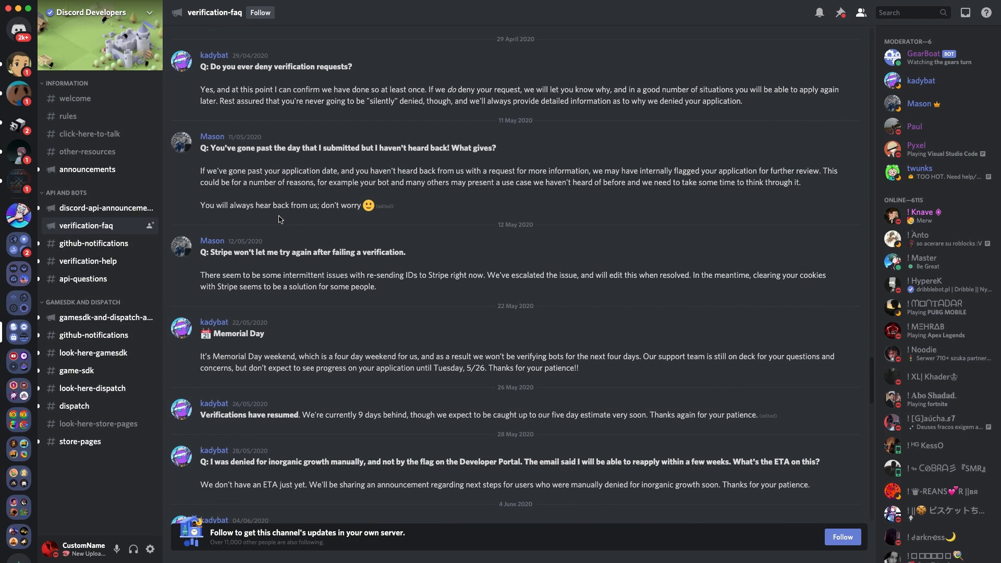
{"action": "scroll", "scroll_direction": "up", "scroll_amount": 3}
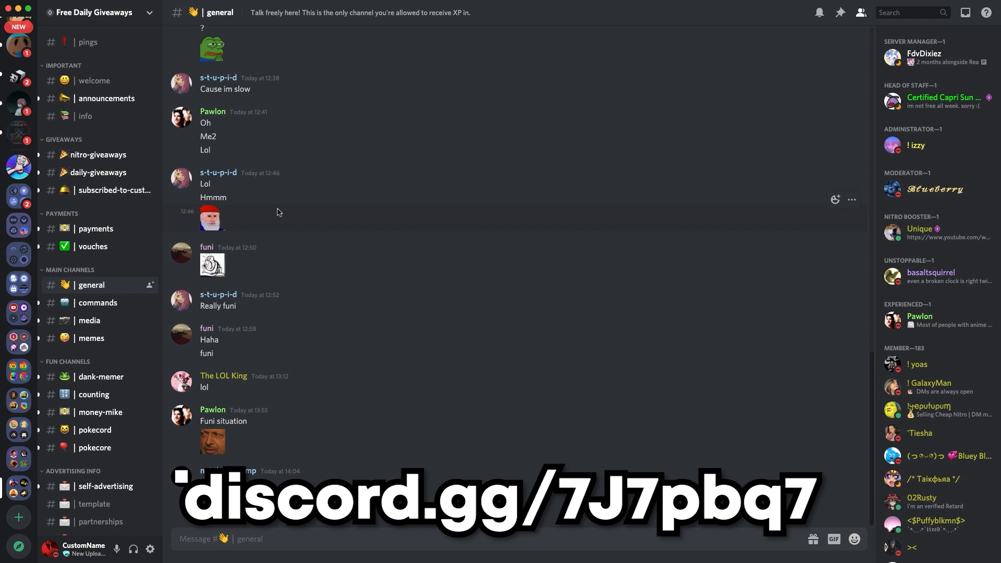
- Scroll through the Free Daily Giveaways #general chat
{"action": "scroll", "scroll_direction": "down", "scroll_amount": 3}
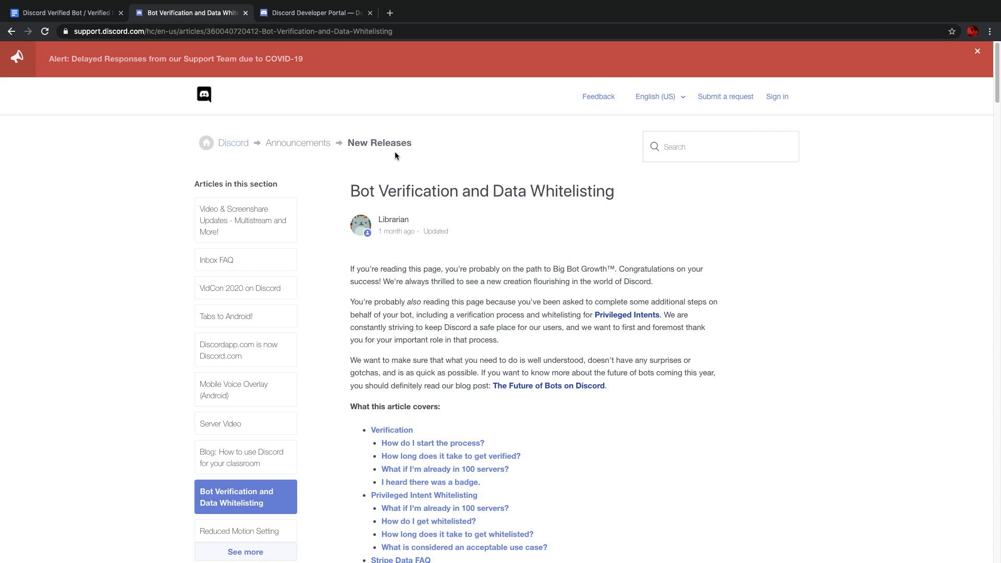
- Scroll the Bot Verification article to the Verified Developer badge and bot check-mark illustrations
{"action": "scroll", "scroll_direction": "down", "scroll_amount": 3}
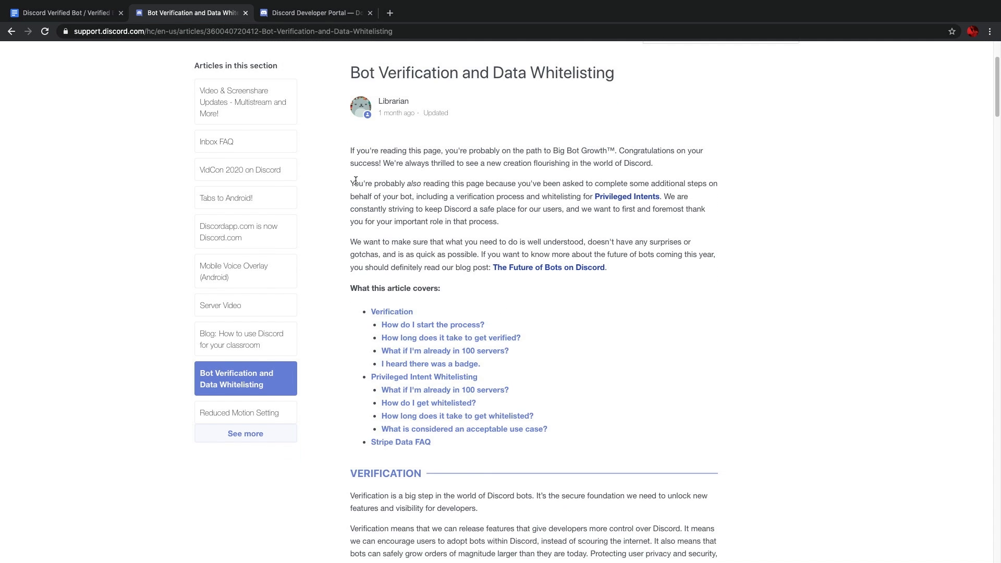
{"action": "scroll", "scroll_direction": "down", "scroll_amount": 3}
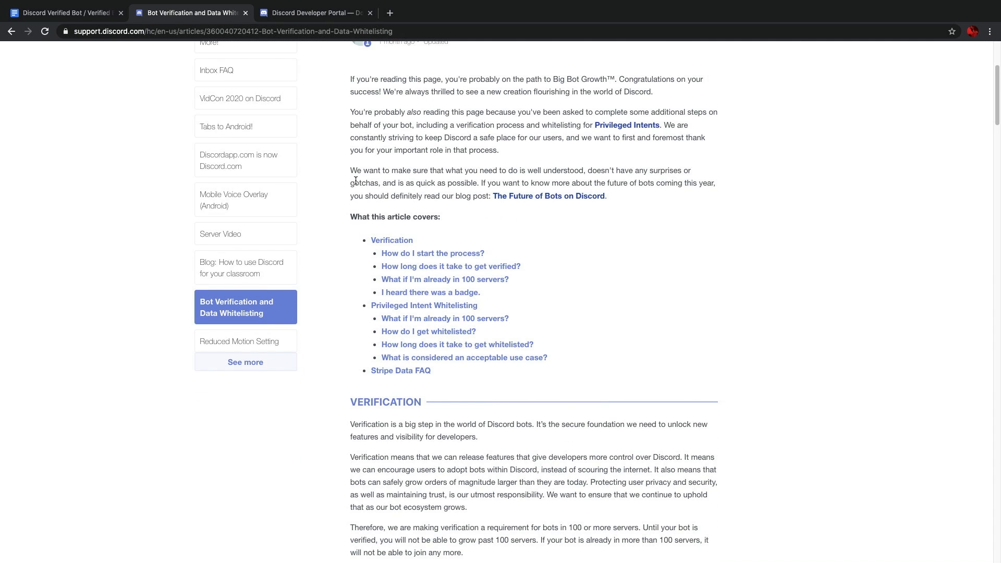
{"action": "scroll", "scroll_direction": "down", "scroll_amount": 3}
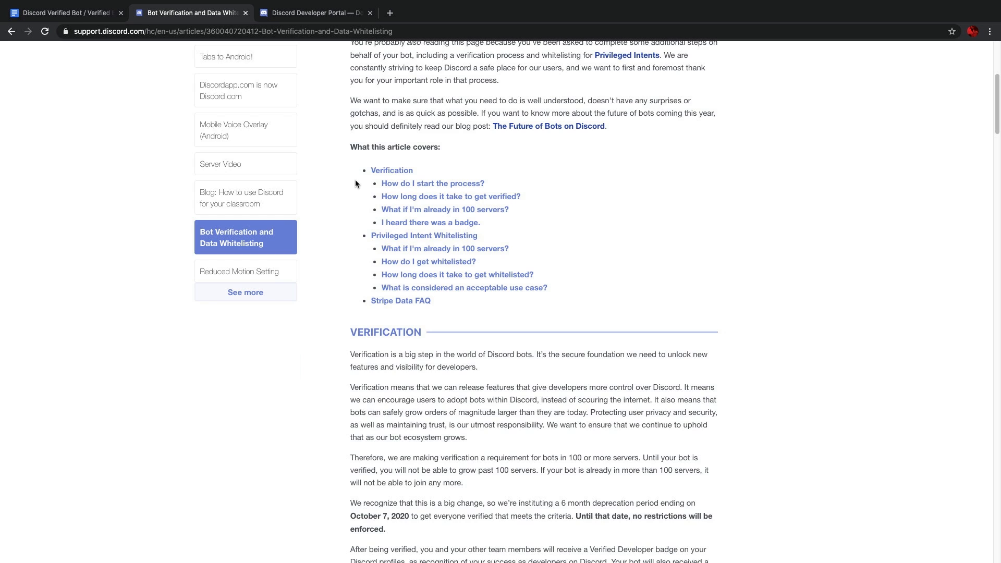
{"action": "scroll", "scroll_direction": "down", "scroll_amount": 3}
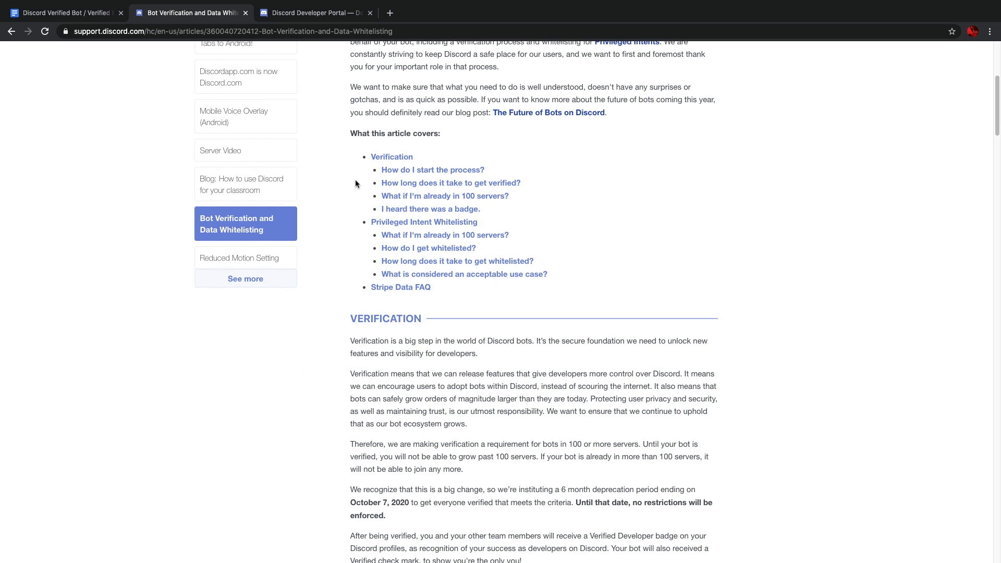
{"action": "scroll", "scroll_direction": "down", "scroll_amount": 3}
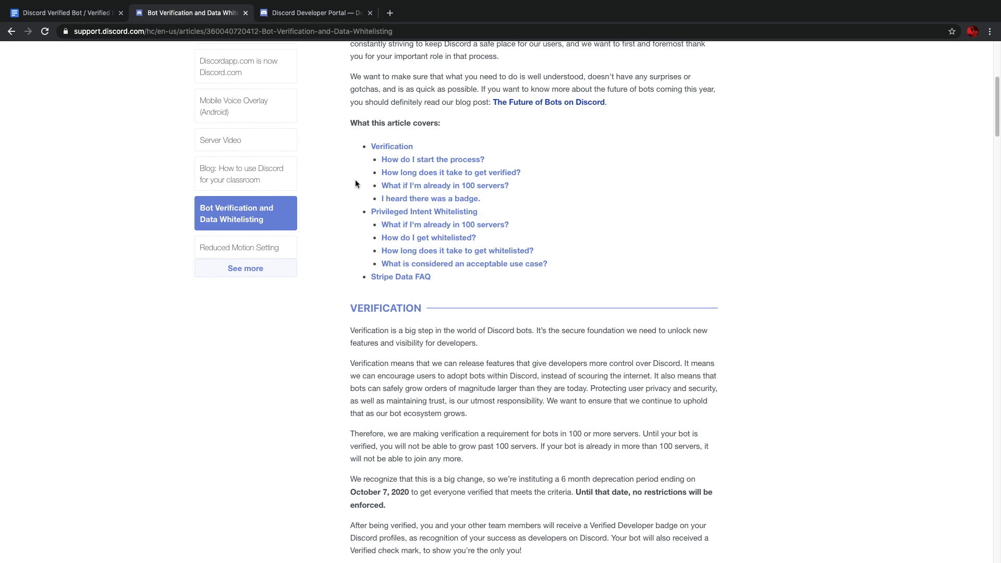
{"action": "scroll", "scroll_direction": "down", "scroll_amount": 3}
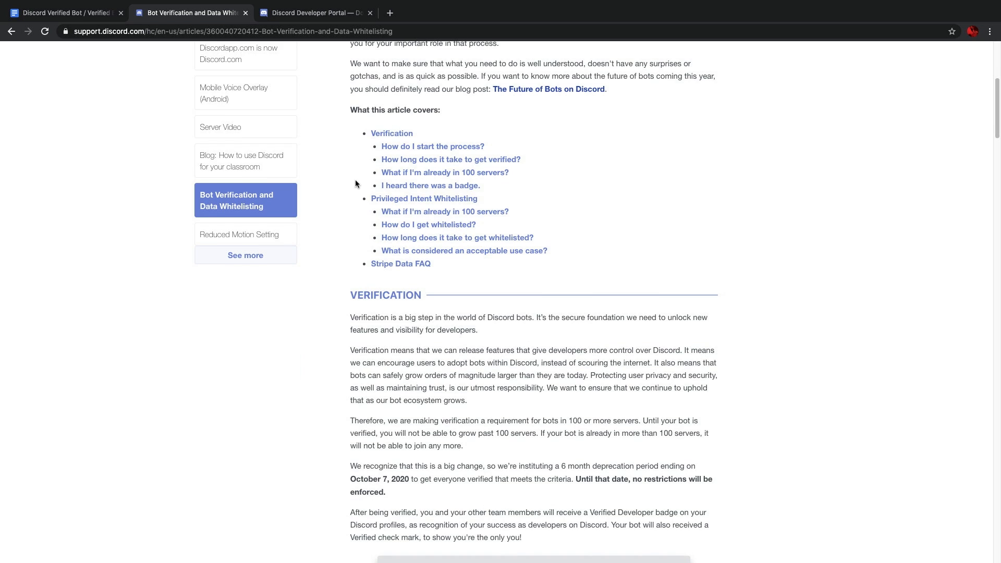
{"action": "scroll", "scroll_direction": "down", "scroll_amount": 3}
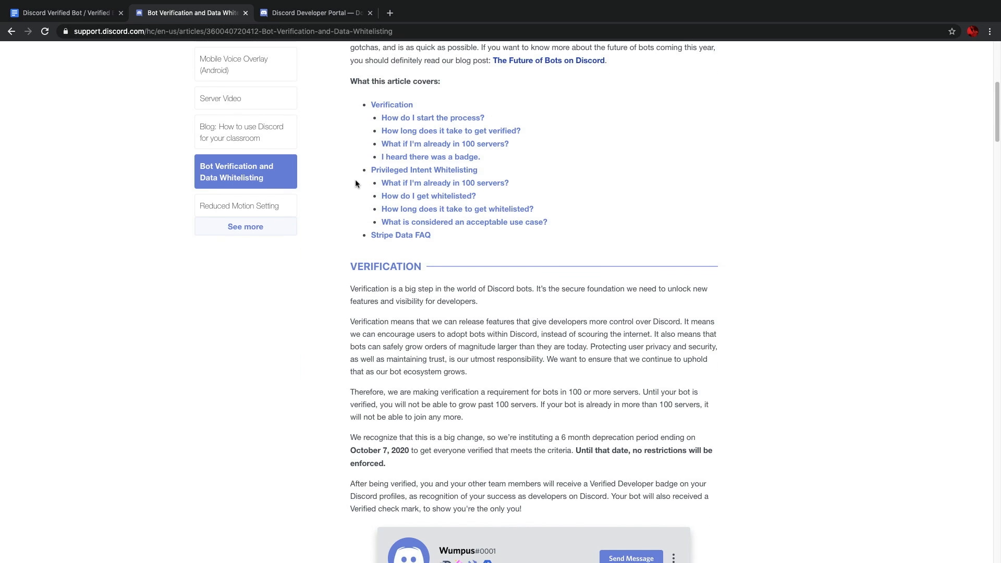
{"action": "scroll", "scroll_direction": "down", "scroll_amount": 3}
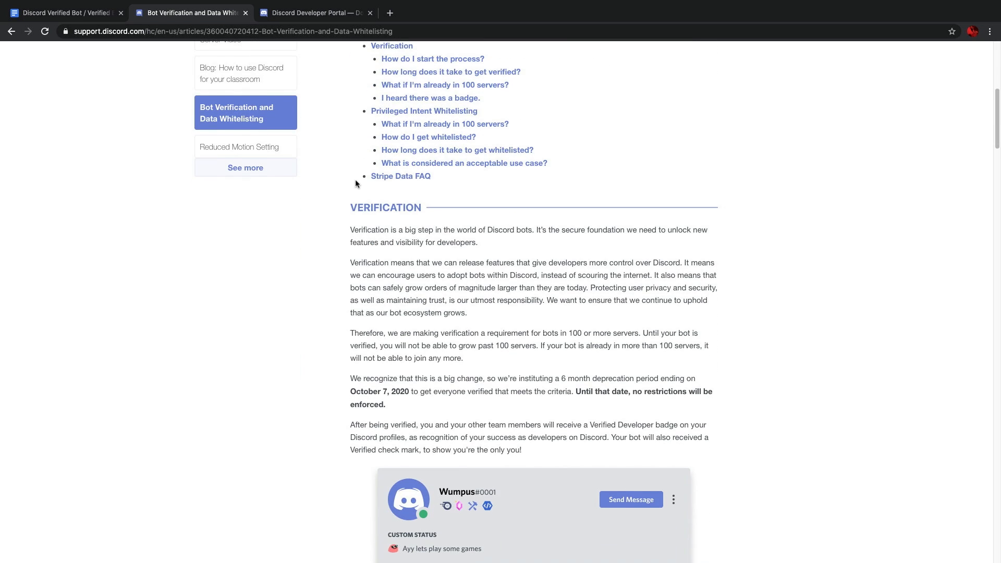
{"action": "scroll", "scroll_direction": "down", "scroll_amount": 3}
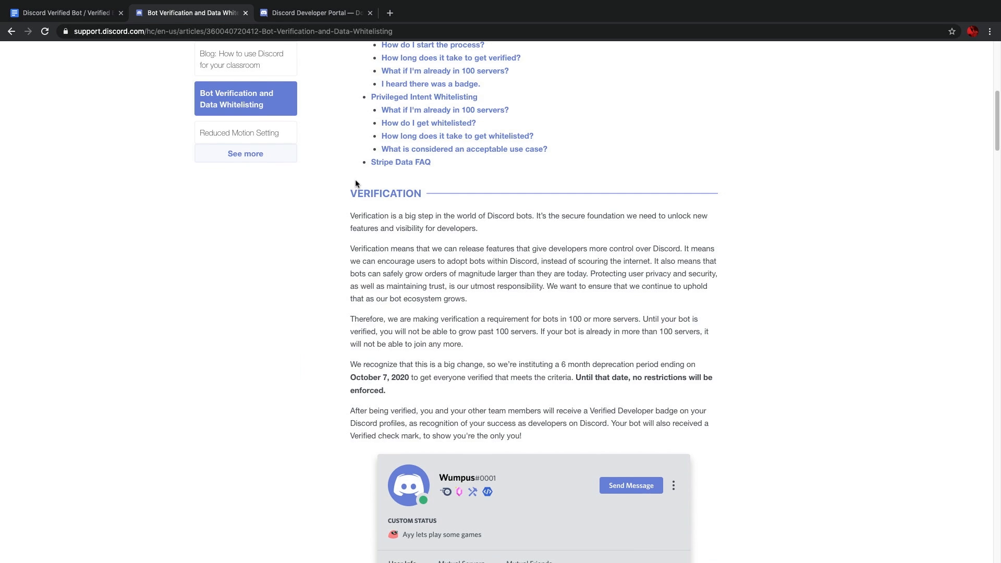
{"action": "scroll", "scroll_direction": "down", "scroll_amount": 3}
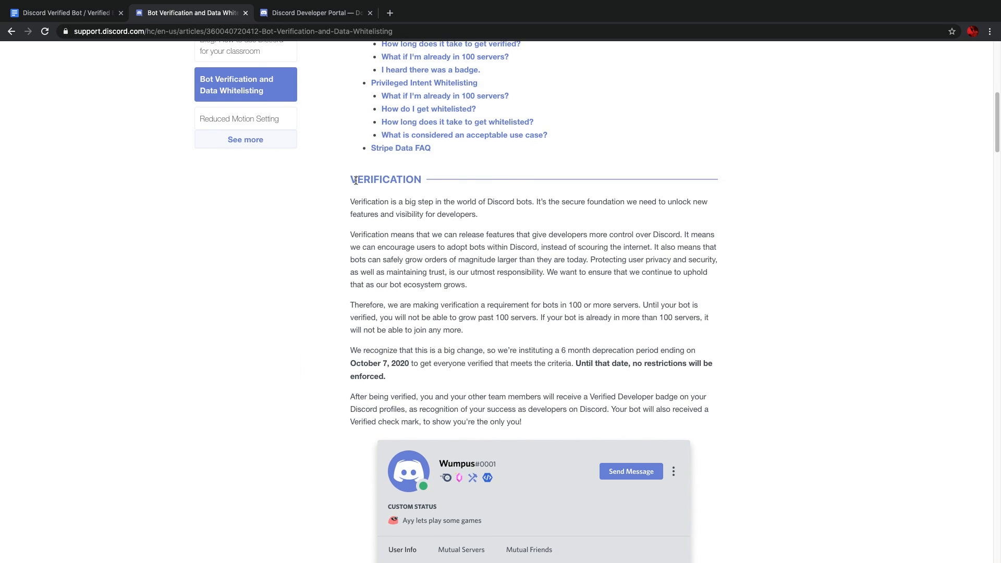
{"action": "scroll", "scroll_direction": "down", "scroll_amount": 3}
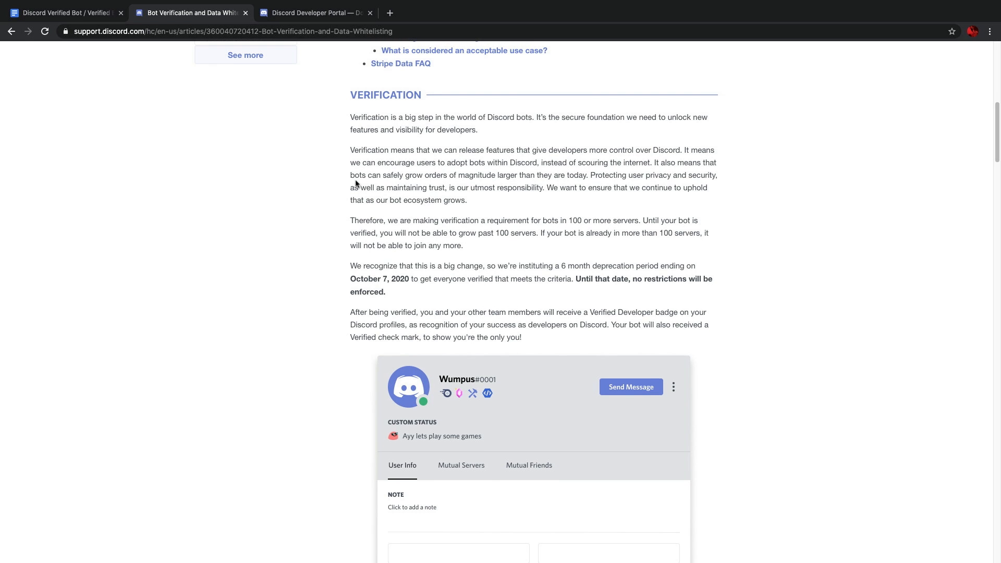
{"action": "scroll", "scroll_direction": "down", "scroll_amount": 3}
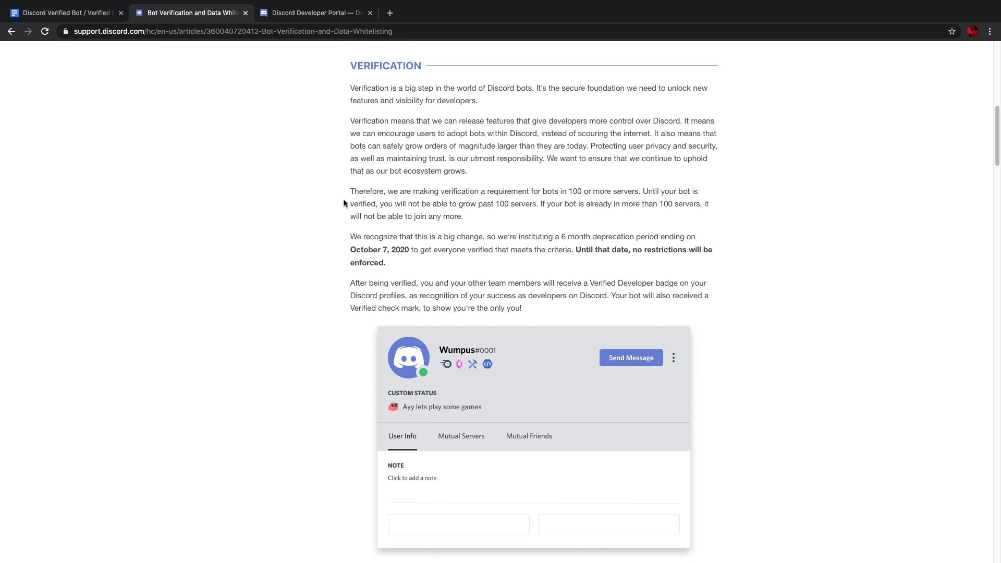
{"action": "scroll", "scroll_direction": "down", "scroll_amount": 3}
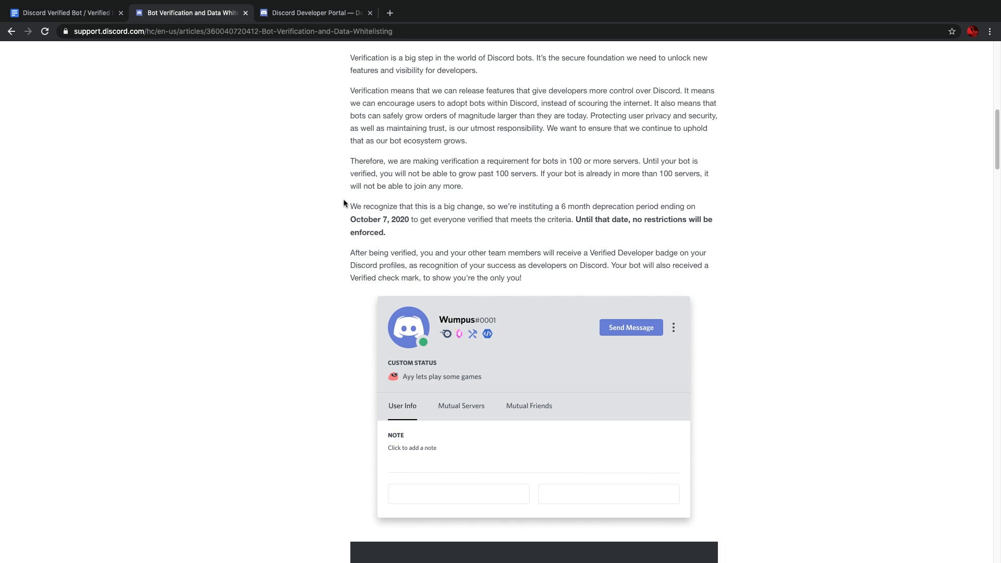
{"action": "scroll", "scroll_direction": "down", "scroll_amount": 3}
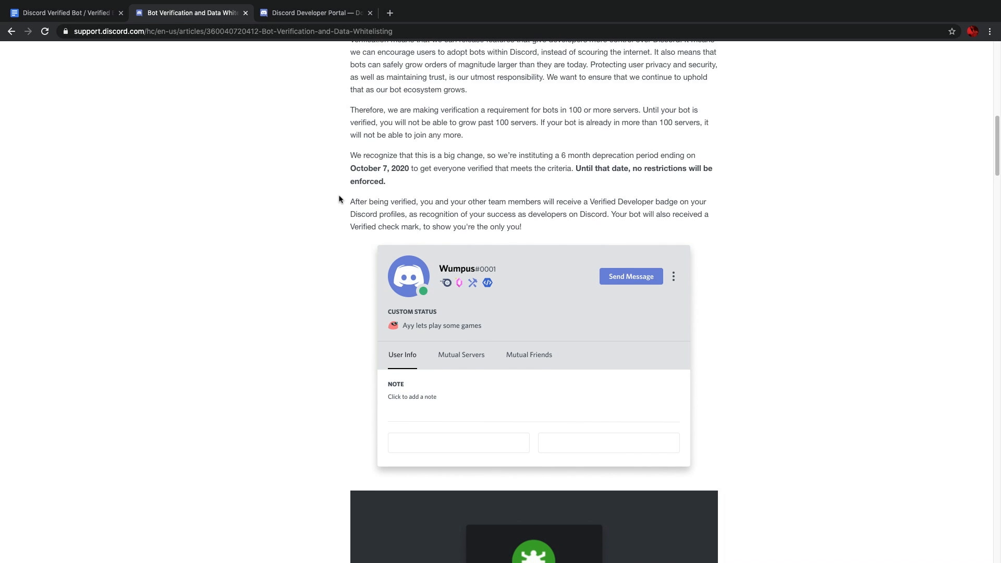
{"action": "scroll", "scroll_direction": "down", "scroll_amount": 3}
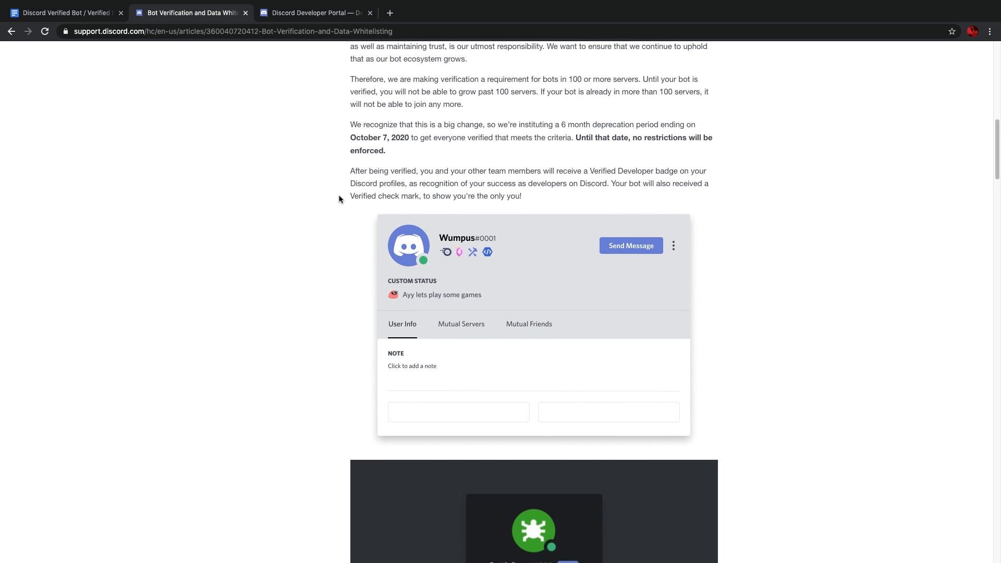
{"action": "scroll", "scroll_direction": "down", "scroll_amount": 3}
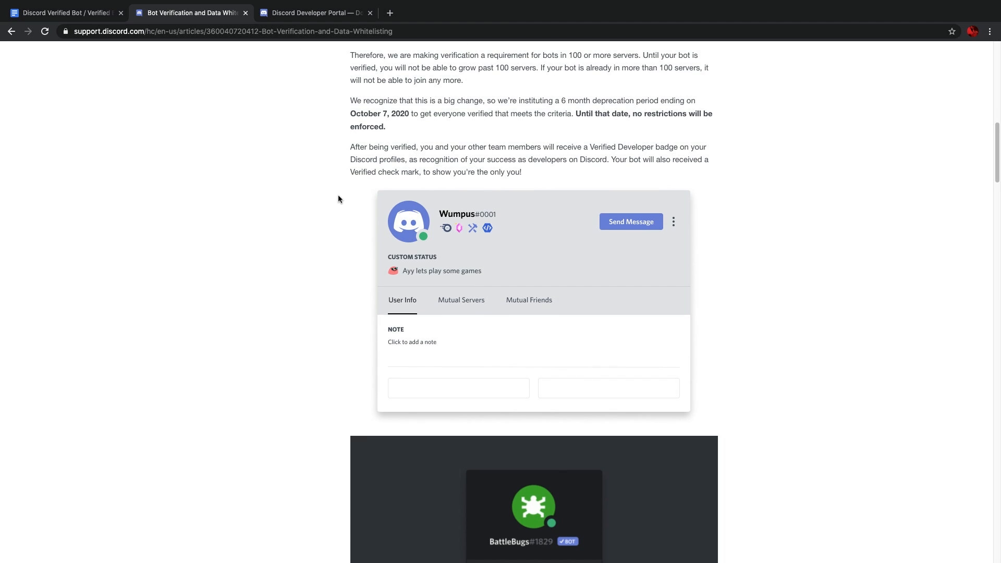
{"action": "scroll", "scroll_direction": "down", "scroll_amount": 3}
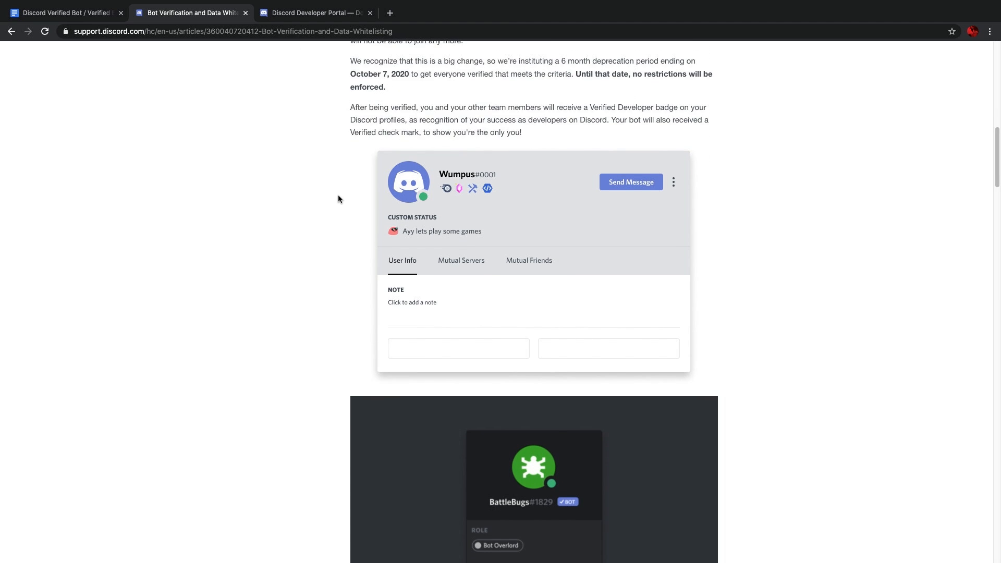
{"action": "scroll", "scroll_direction": "down", "scroll_amount": 3}
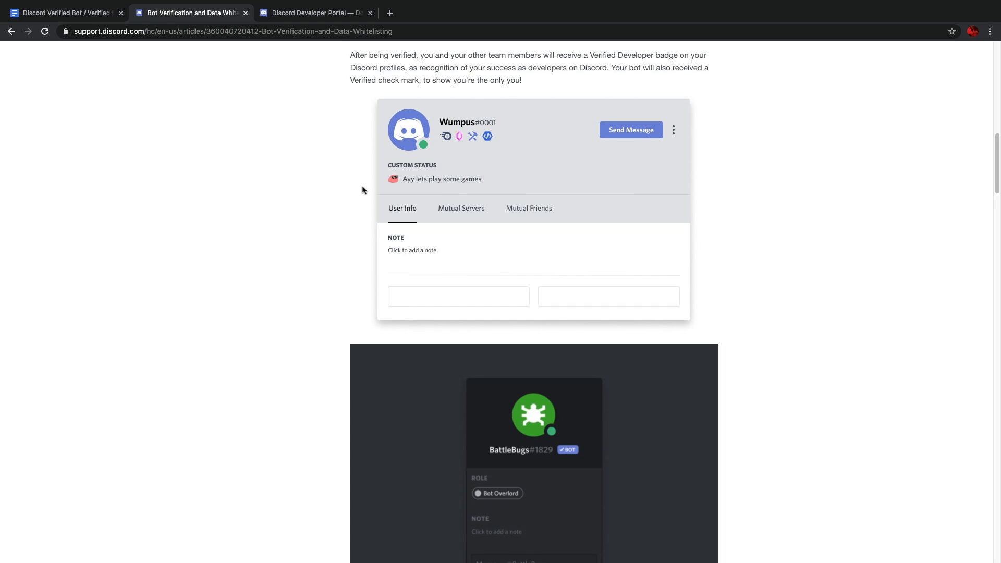
{"action": "scroll", "scroll_direction": "down", "scroll_amount": 3}
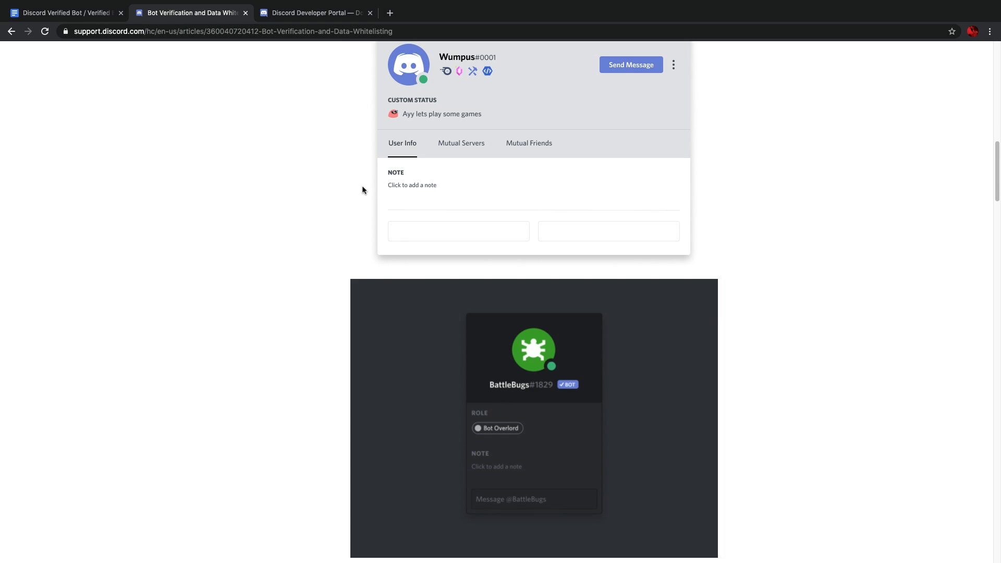
{"action": "scroll", "scroll_direction": "up", "scroll_amount": 3}
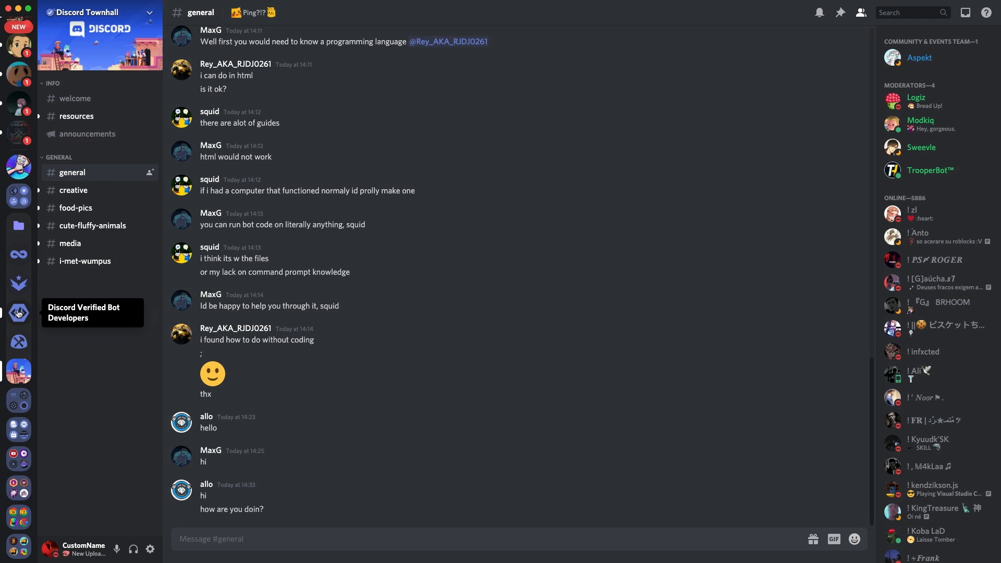
{"action": "left_click", "coordinate": [498, 538]}
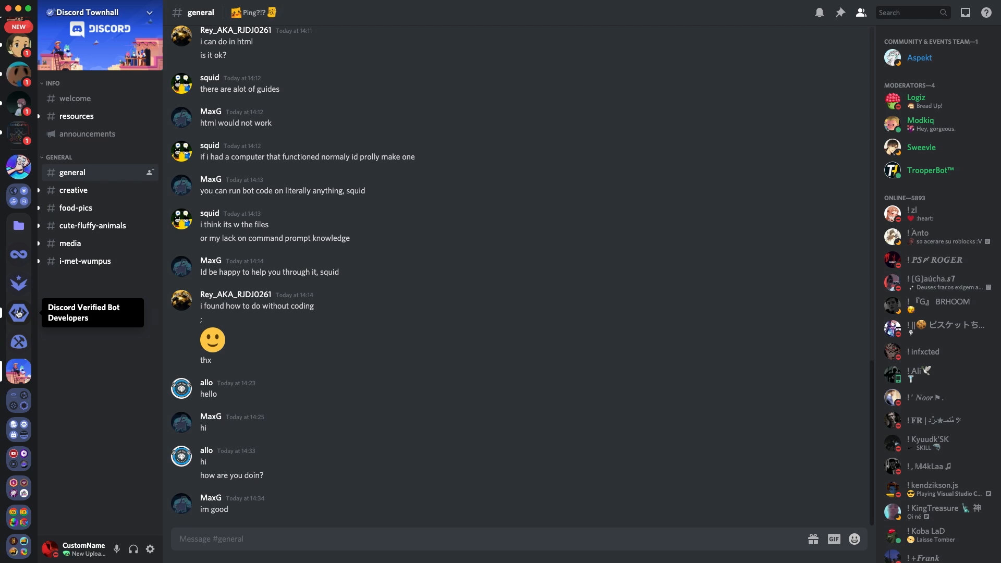
{"action": "scroll", "scroll_direction": "down", "scroll_amount": 3}
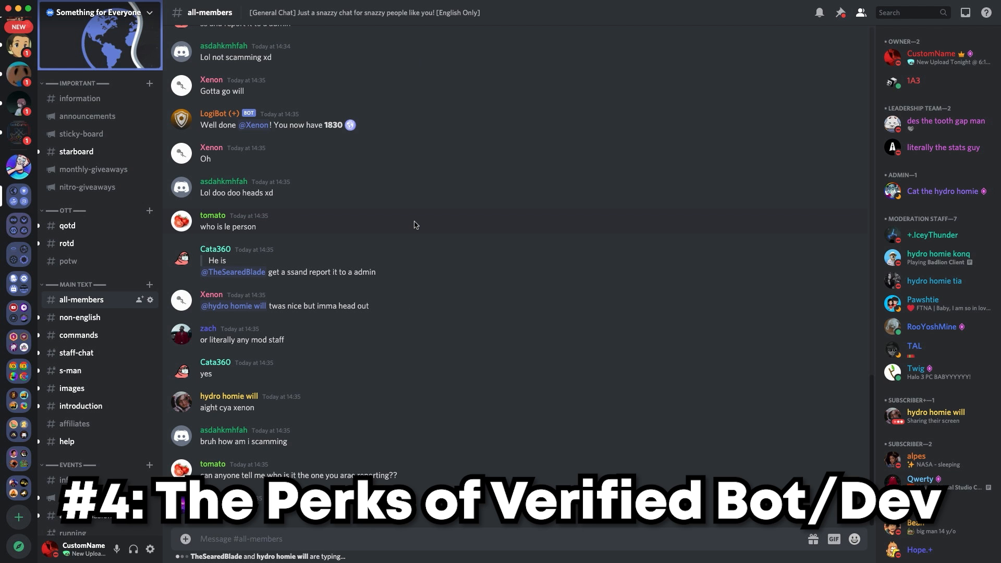
{"action": "mouse_move", "coordinate": [421, 224]}
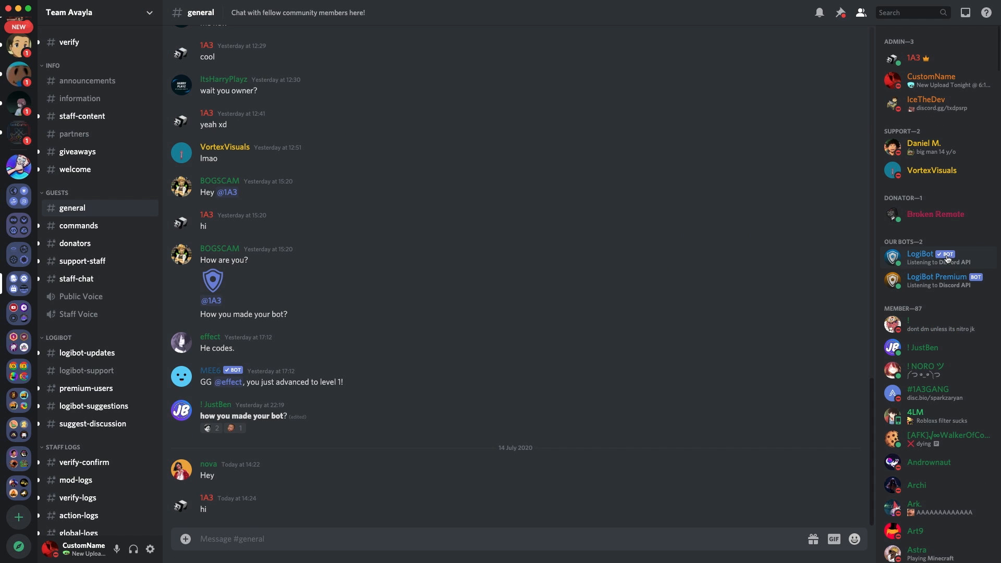
- Open a member's profile in the Team Avayla member list to view badges
{"action": "left_click", "coordinate": [918, 255]}
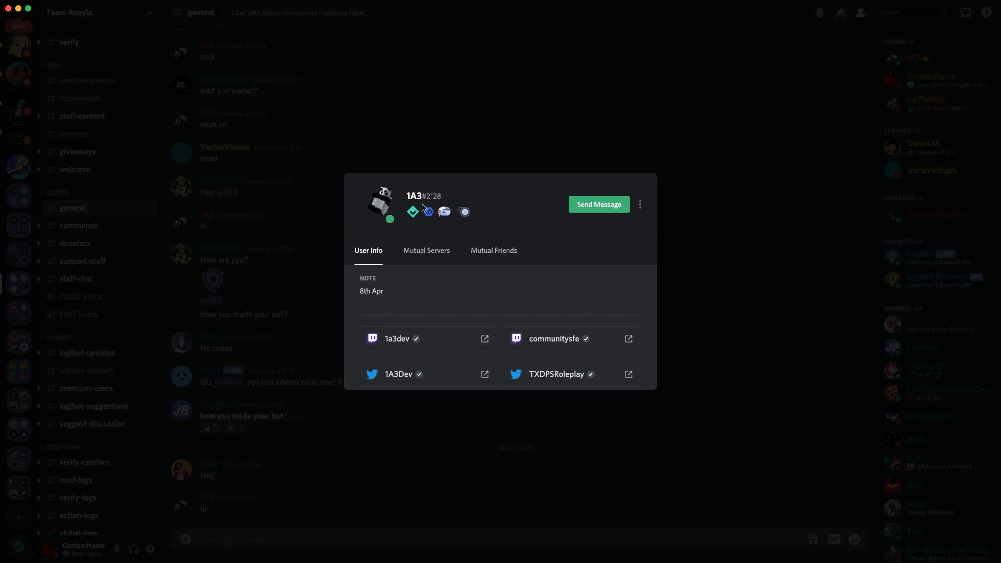
{"action": "mouse_move", "coordinate": [425, 228]}
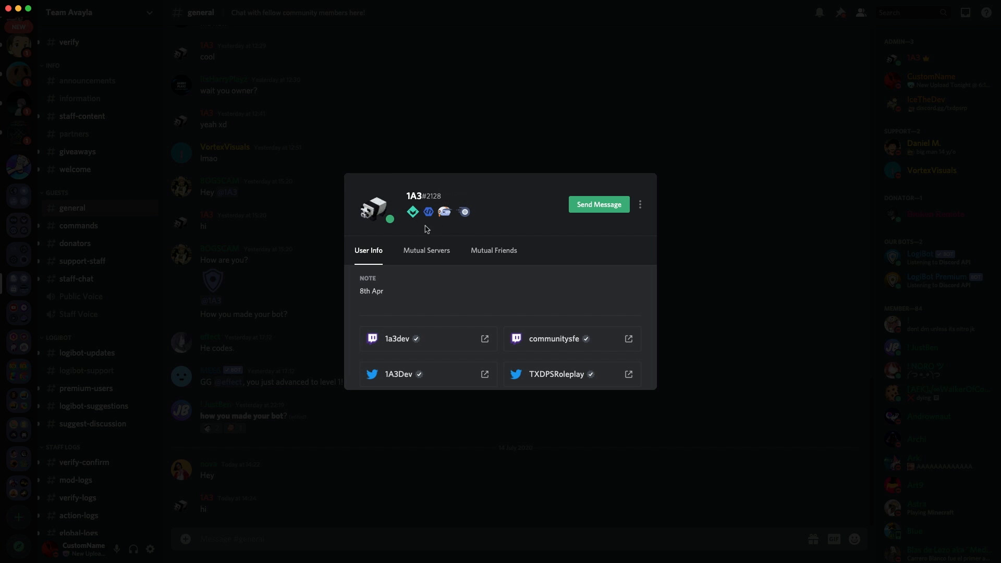
{"action": "left_click", "coordinate": [440, 220]}
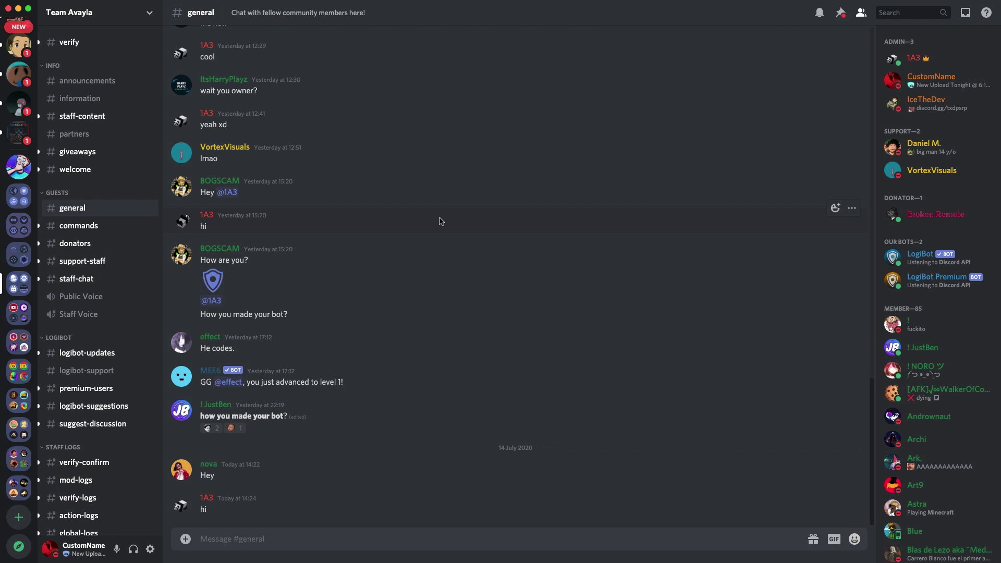
{"action": "mouse_move", "coordinate": [358, 235]}
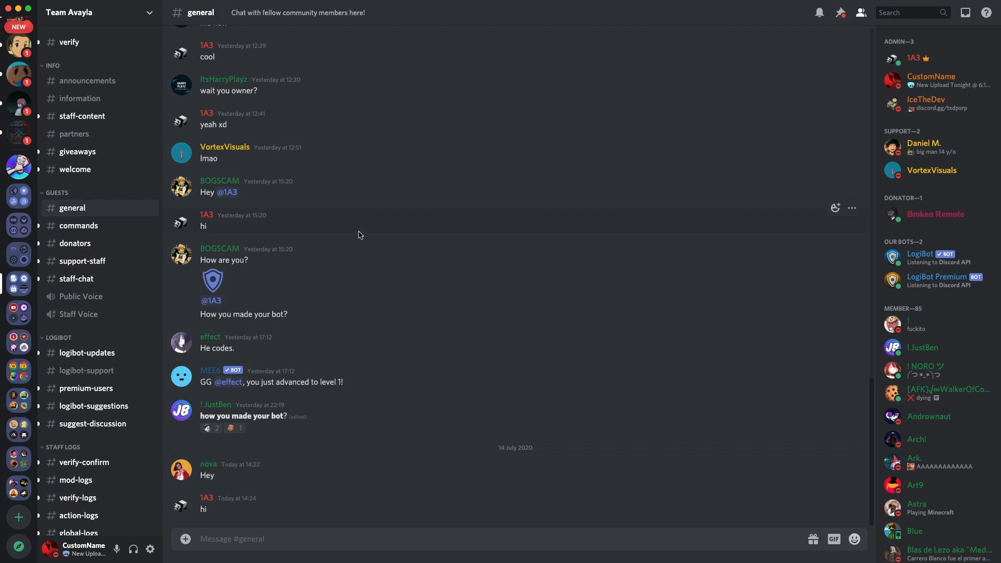
{"action": "mouse_move", "coordinate": [354, 234]}
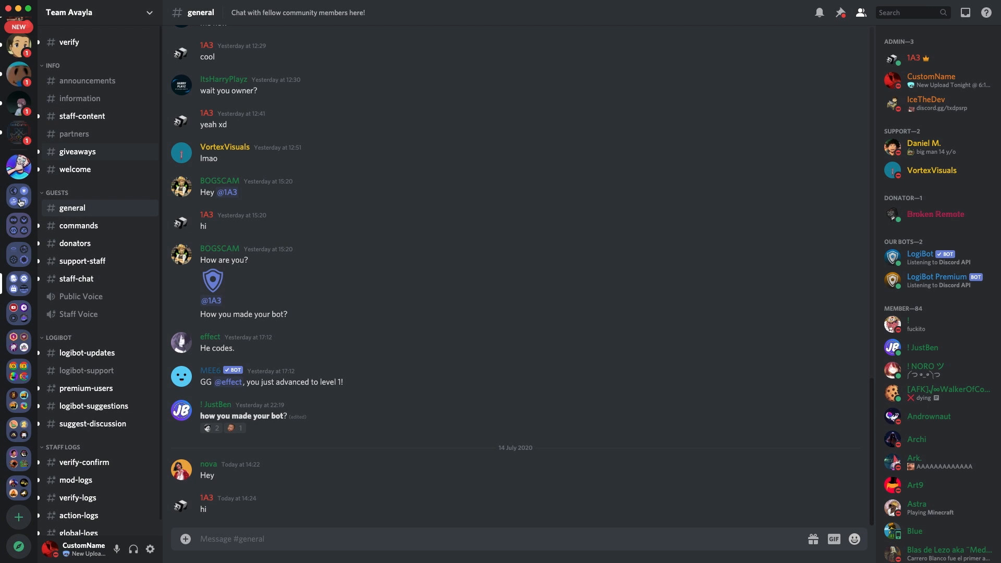
{"action": "mouse_move", "coordinate": [401, 183]}
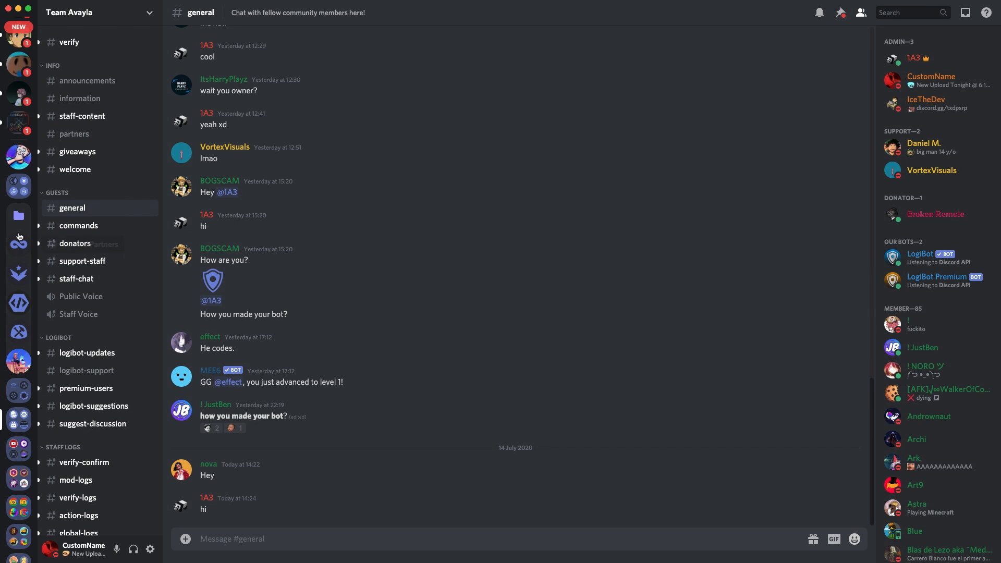
{"action": "mouse_move", "coordinate": [10, 239]}
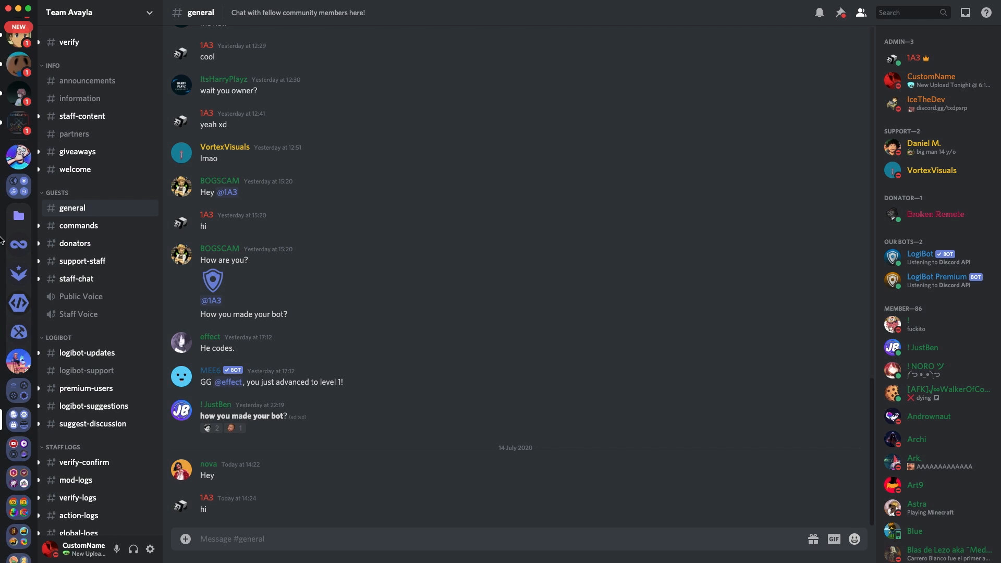
{"action": "mouse_move", "coordinate": [19, 244]}
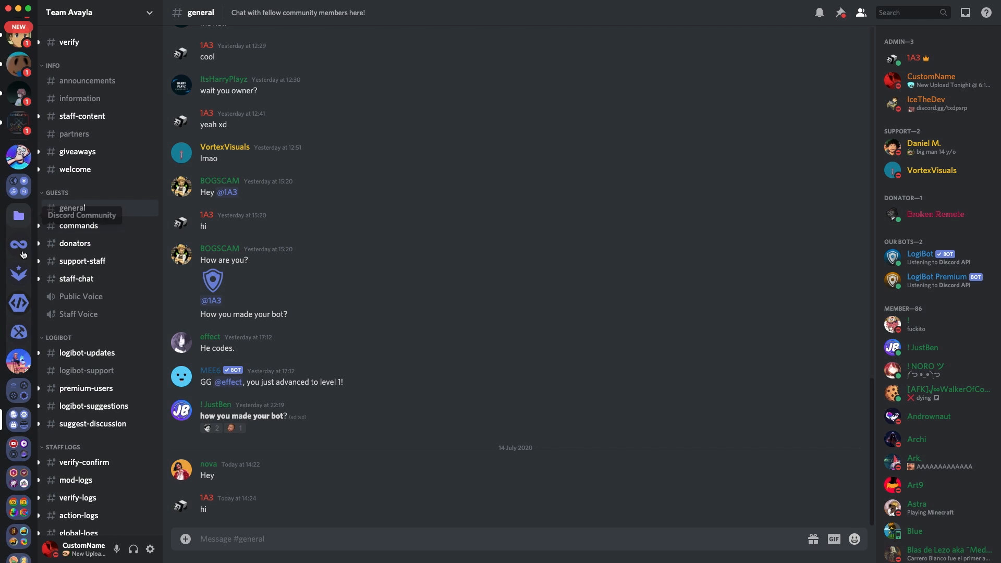
{"action": "mouse_move", "coordinate": [19, 303]}
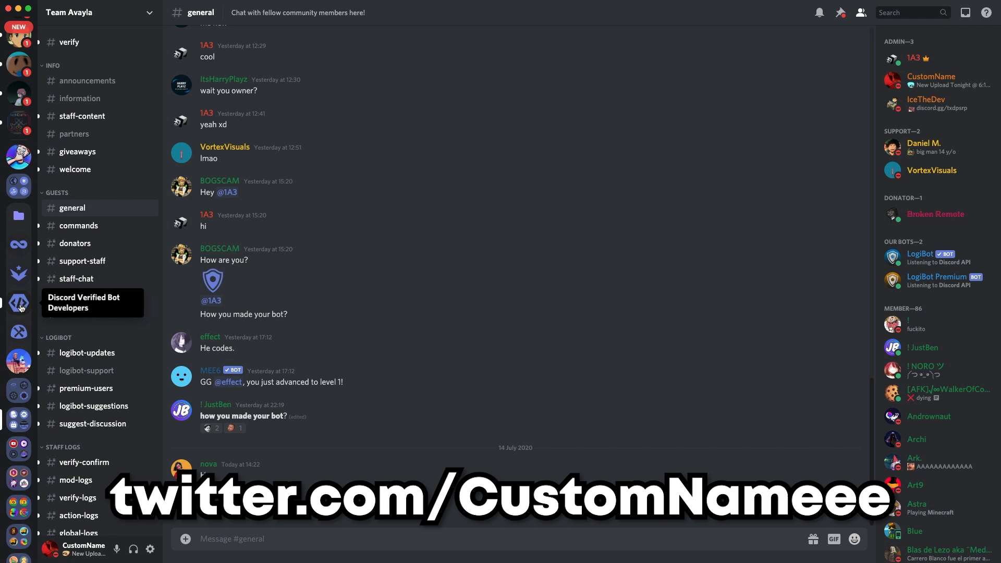
{"action": "mouse_move", "coordinate": [19, 214]}
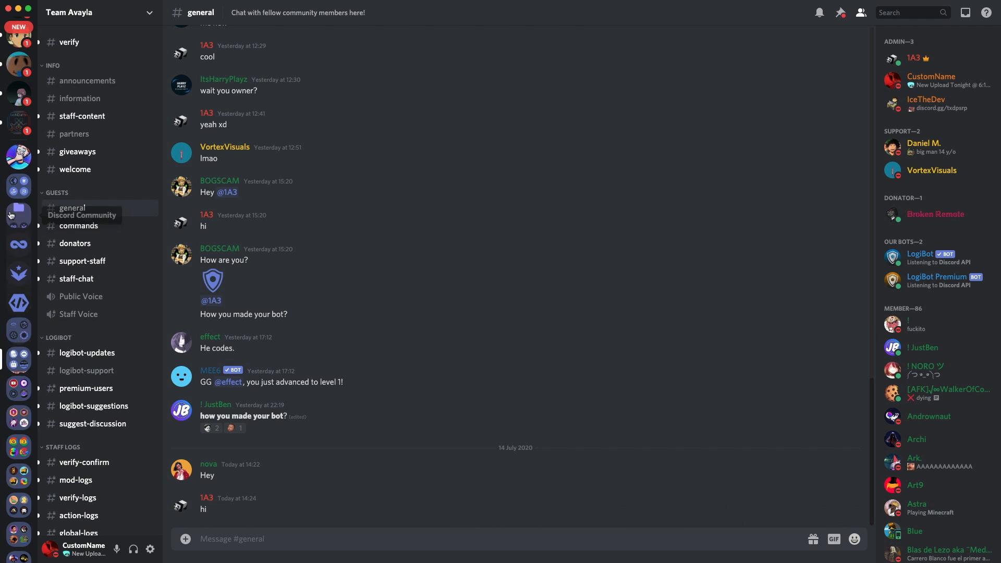
{"action": "mouse_move", "coordinate": [332, 278]}
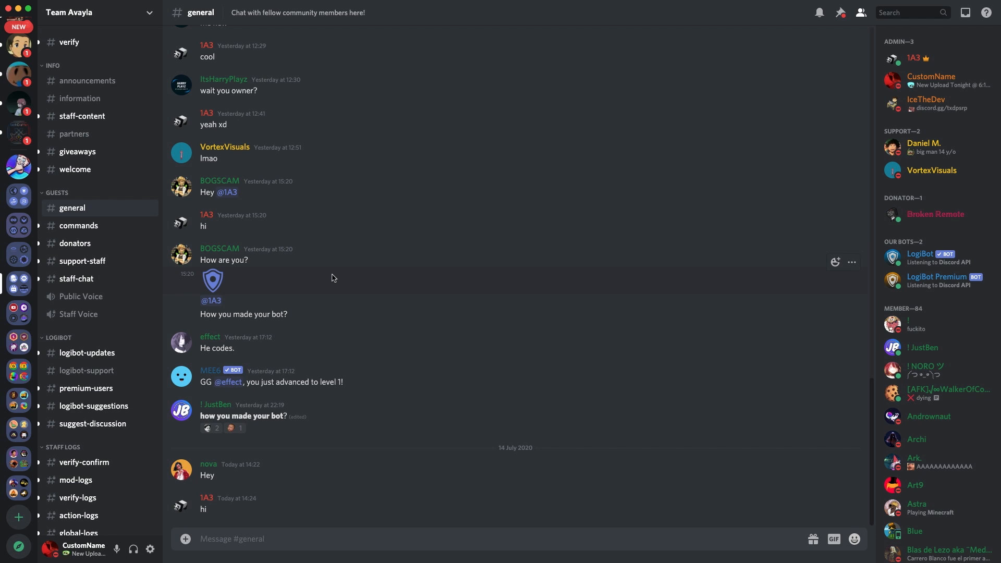
- Open the Discord SYSTEM DM and follow its bot verification help article link
{"action": "left_click", "coordinate": [40, 145]}
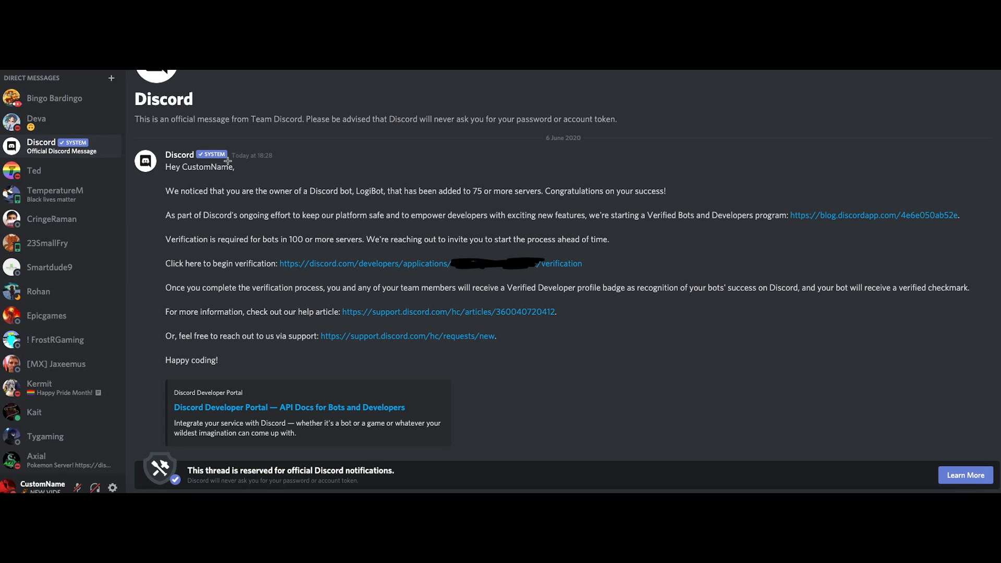
{"action": "mouse_move", "coordinate": [188, 469]}
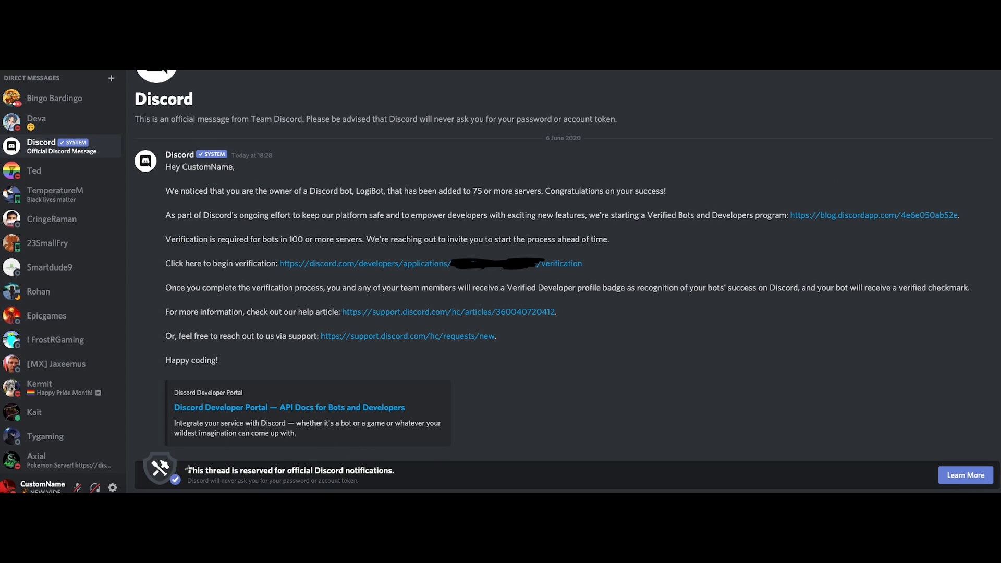
{"action": "mouse_move", "coordinate": [236, 485]}
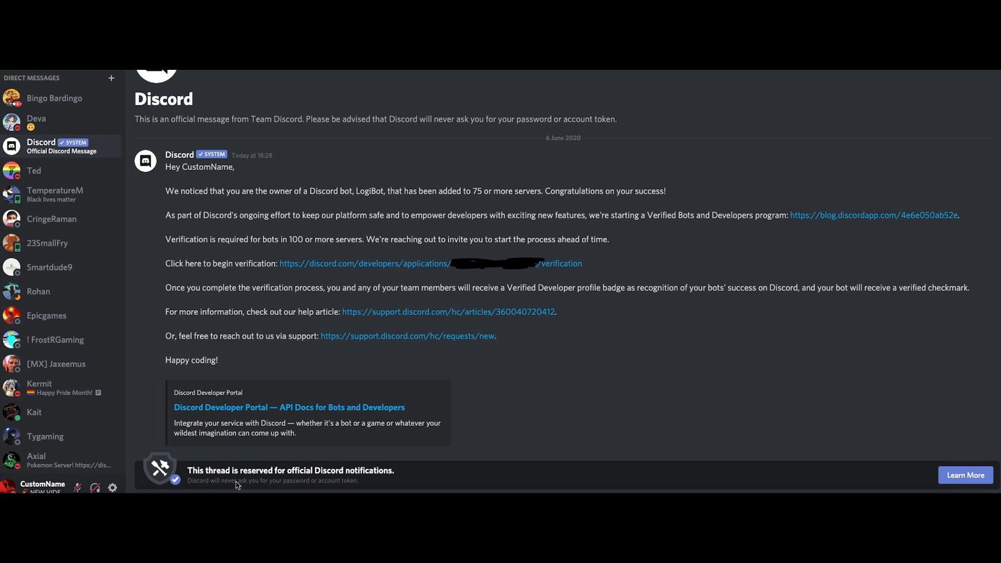
{"action": "mouse_move", "coordinate": [437, 316]}
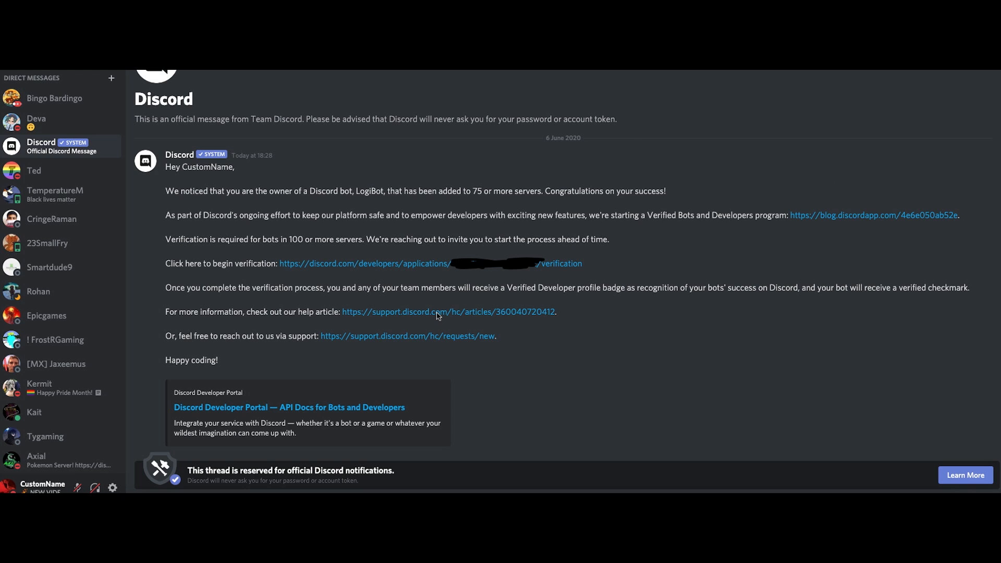
{"action": "left_click", "coordinate": [447, 311]}
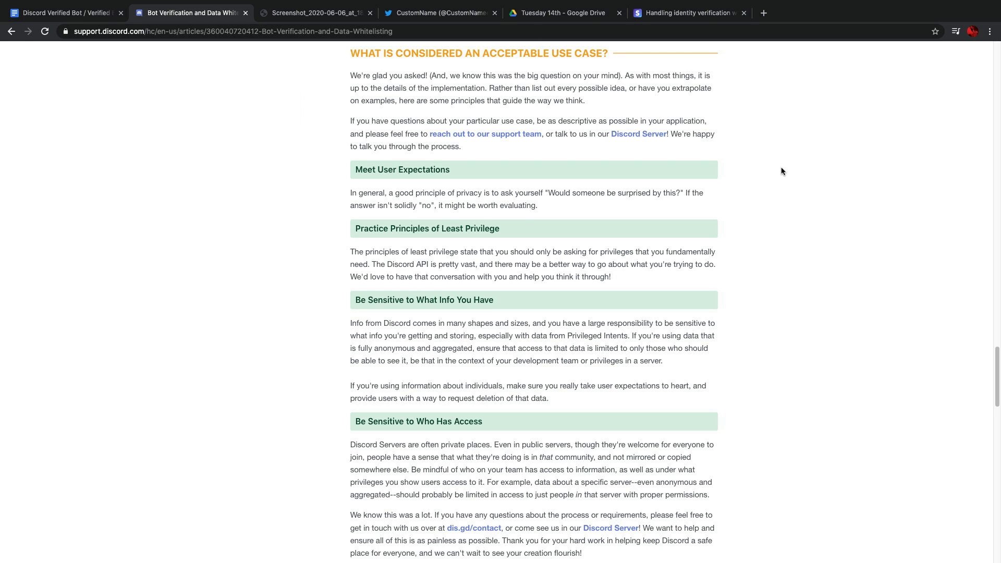
- Switch Stripe's identity verification docs to show United States accepted documents instead of United Kingdom
{"action": "left_click", "coordinate": [686, 13]}
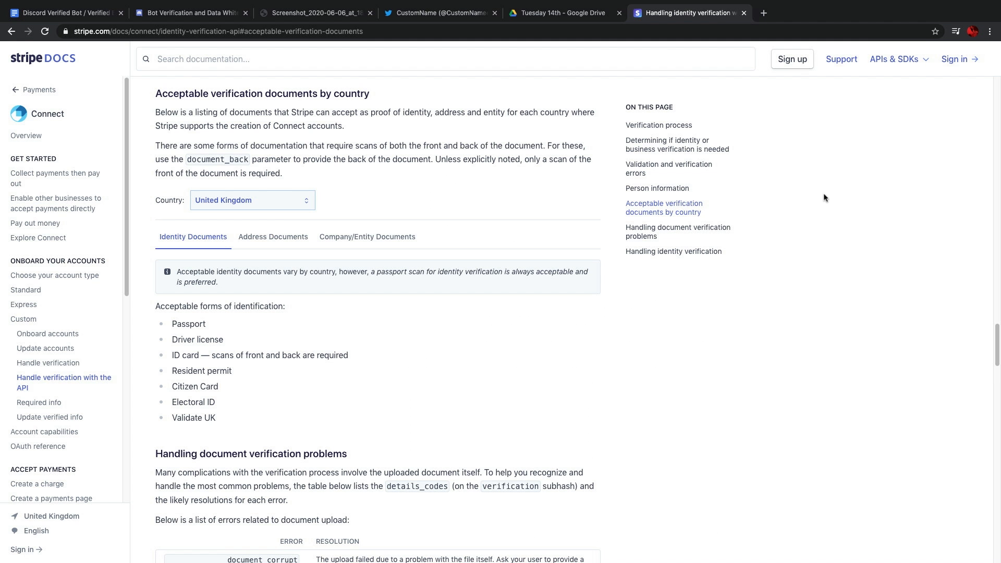
{"action": "mouse_move", "coordinate": [816, 198]}
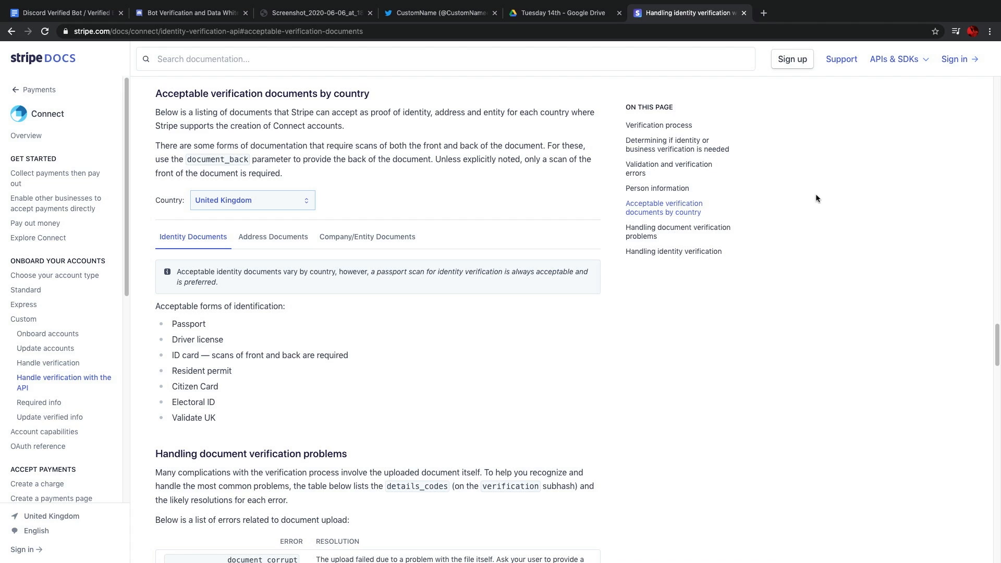
{"action": "mouse_move", "coordinate": [639, 304]}
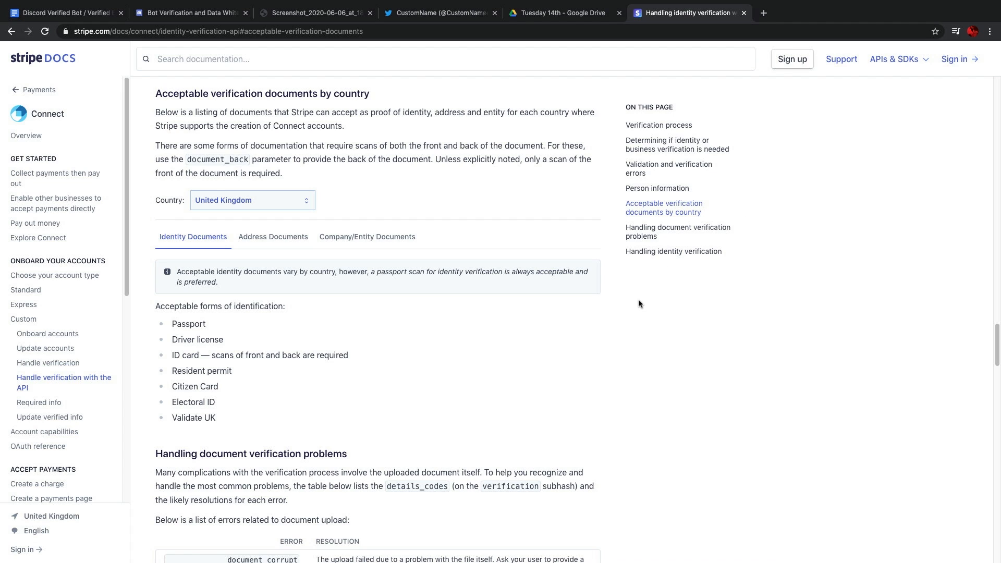
{"action": "mouse_move", "coordinate": [111, 108]}
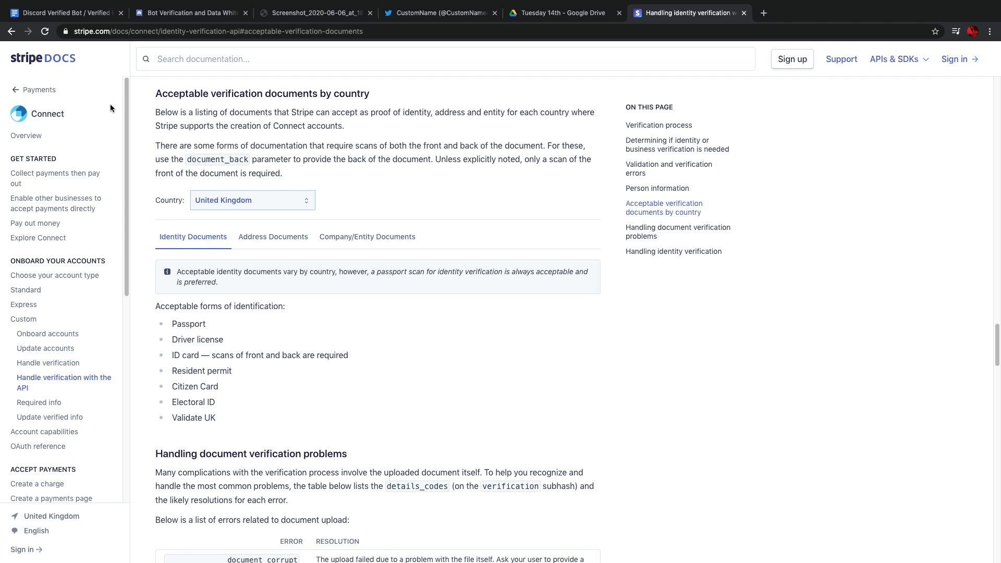
{"action": "mouse_move", "coordinate": [118, 78]}
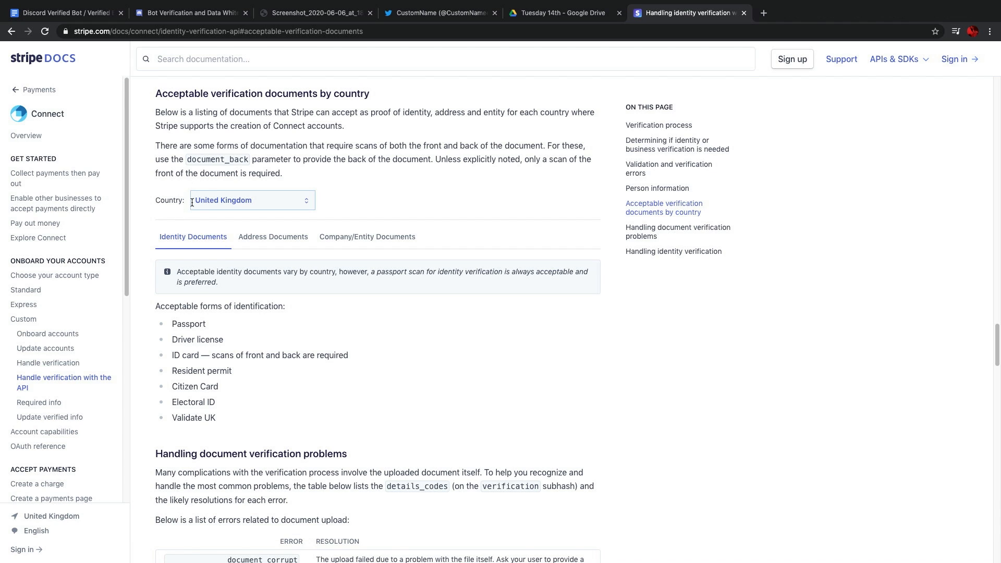
{"action": "mouse_move", "coordinate": [194, 347]}
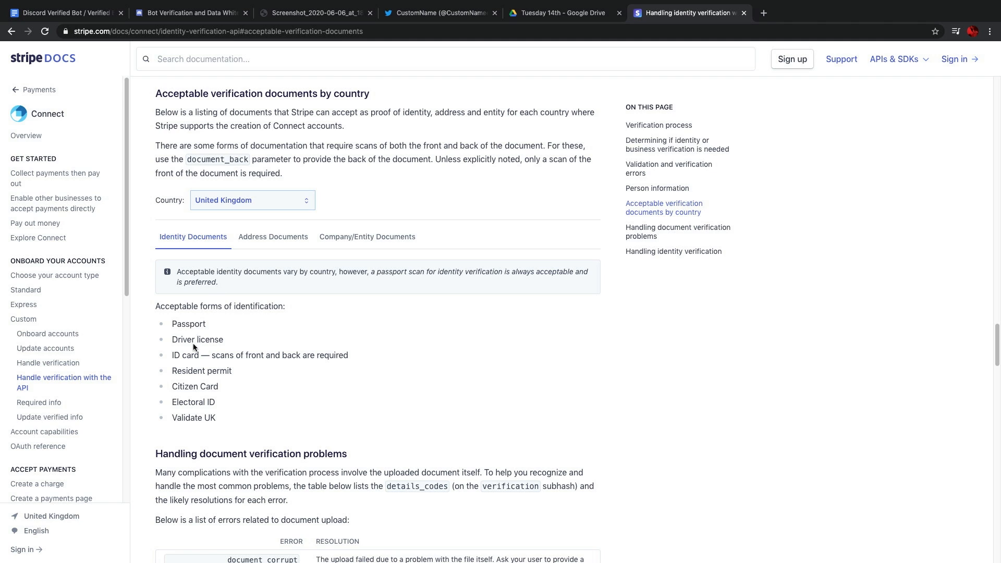
{"action": "mouse_move", "coordinate": [200, 383]}
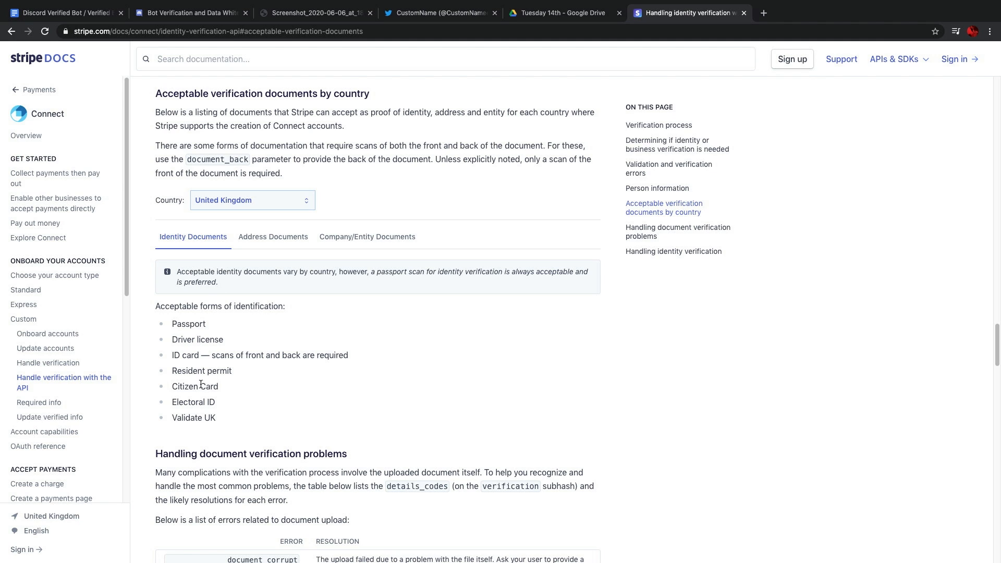
{"action": "mouse_move", "coordinate": [251, 226]}
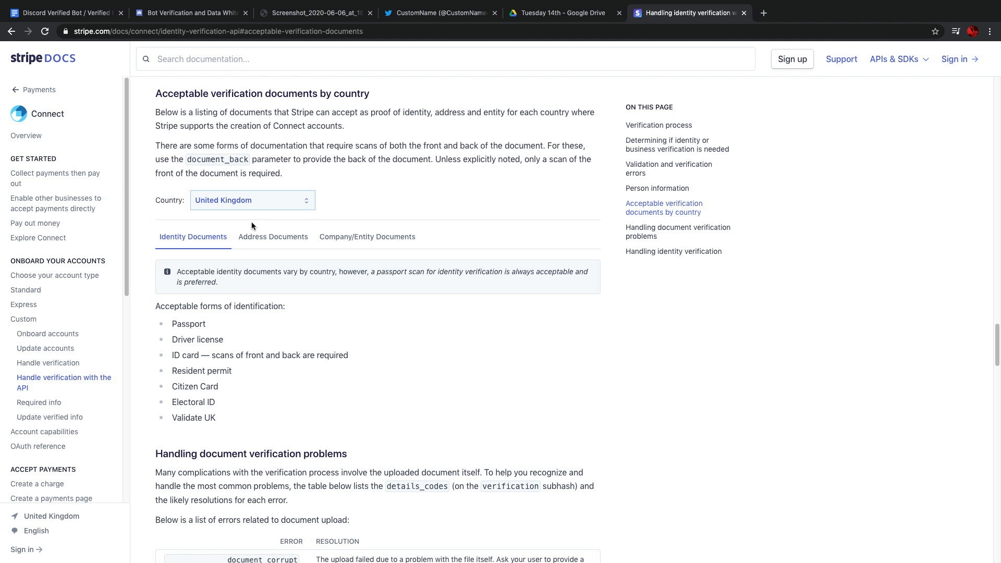
{"action": "left_click", "coordinate": [251, 200]}
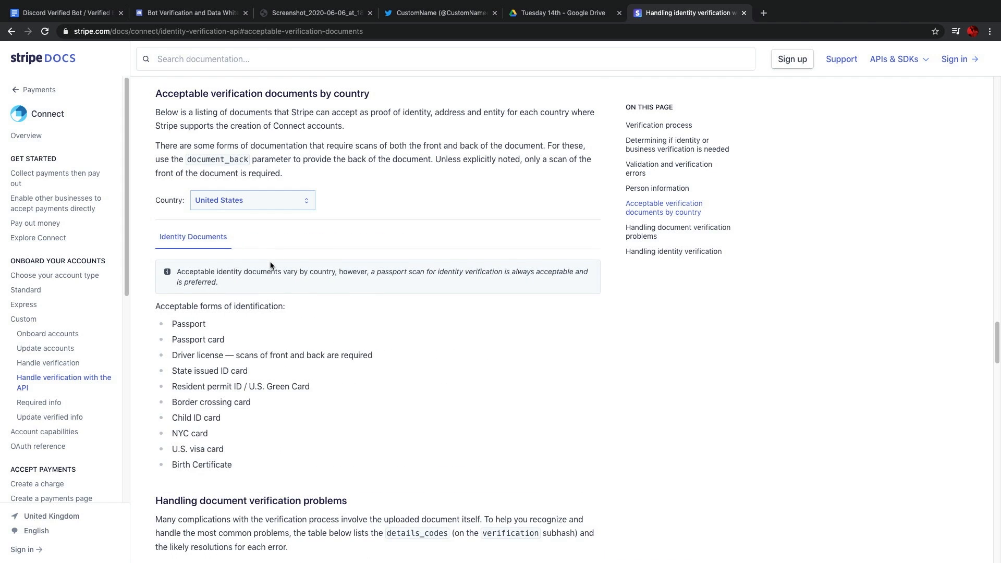
{"action": "scroll", "scroll_direction": "down", "scroll_amount": 3}
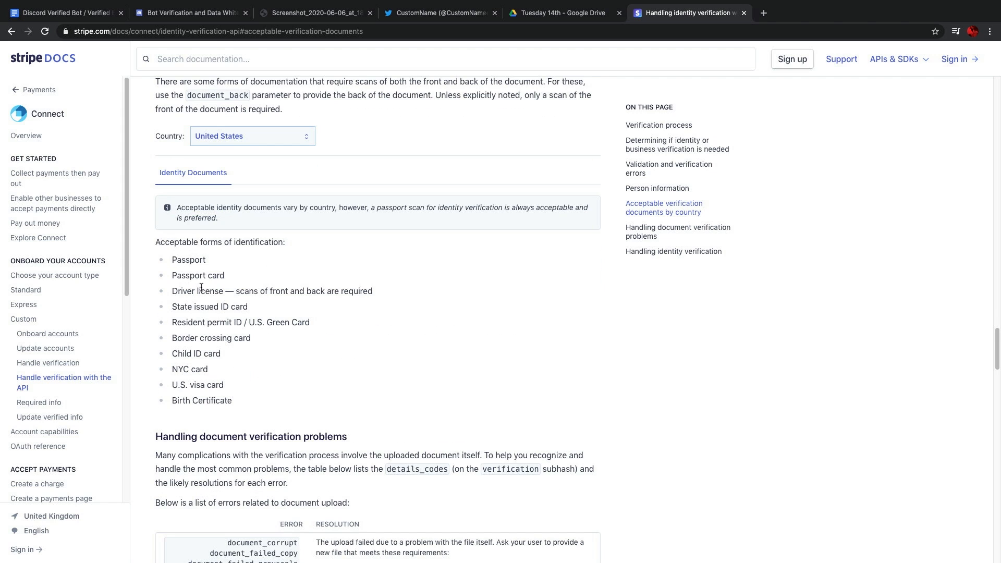
{"action": "mouse_move", "coordinate": [219, 318]}
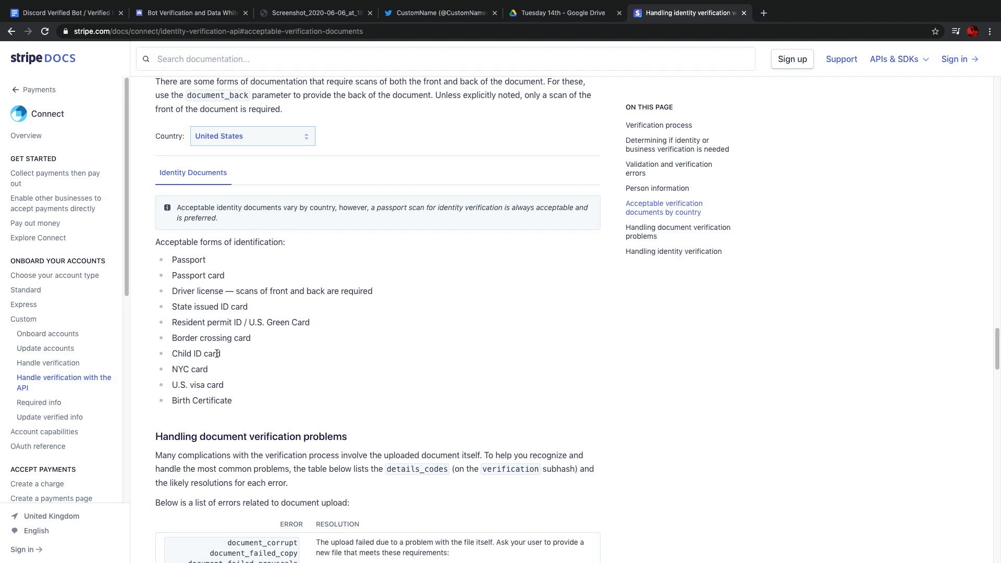
{"action": "mouse_move", "coordinate": [198, 395]}
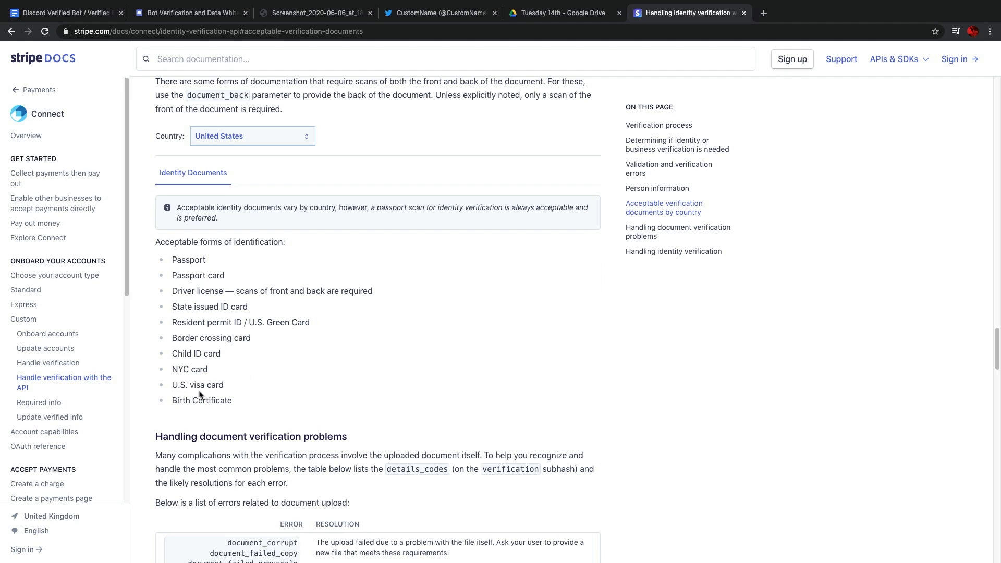
{"action": "mouse_move", "coordinate": [247, 353]}
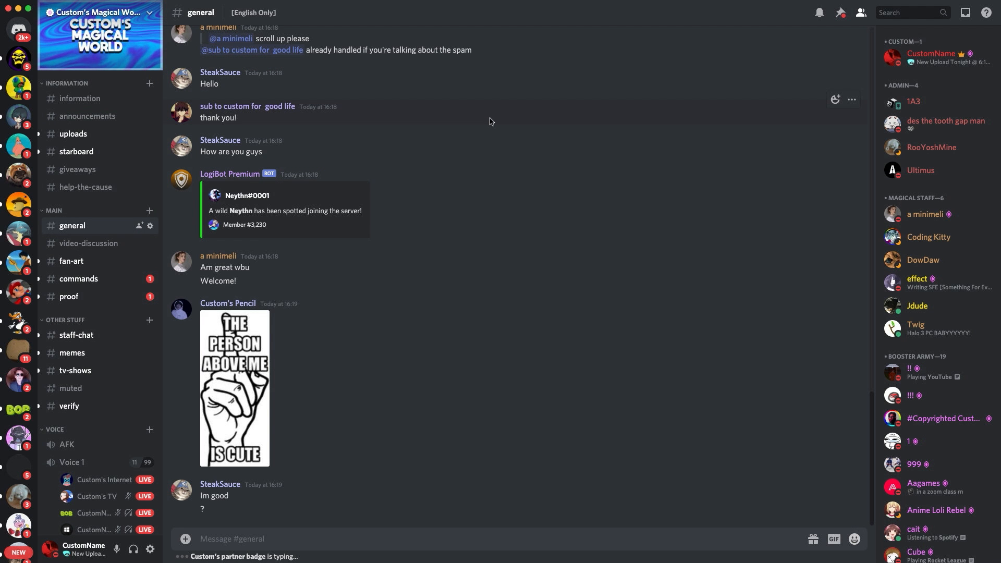
- Scroll through the Custom's Magical World #general chat
{"action": "scroll", "scroll_direction": "down", "scroll_amount": 3}
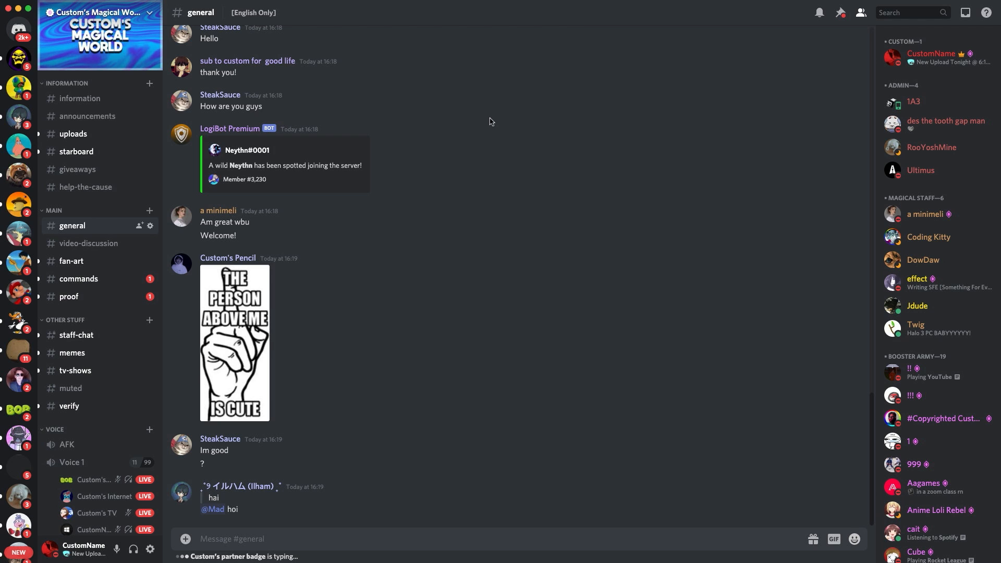